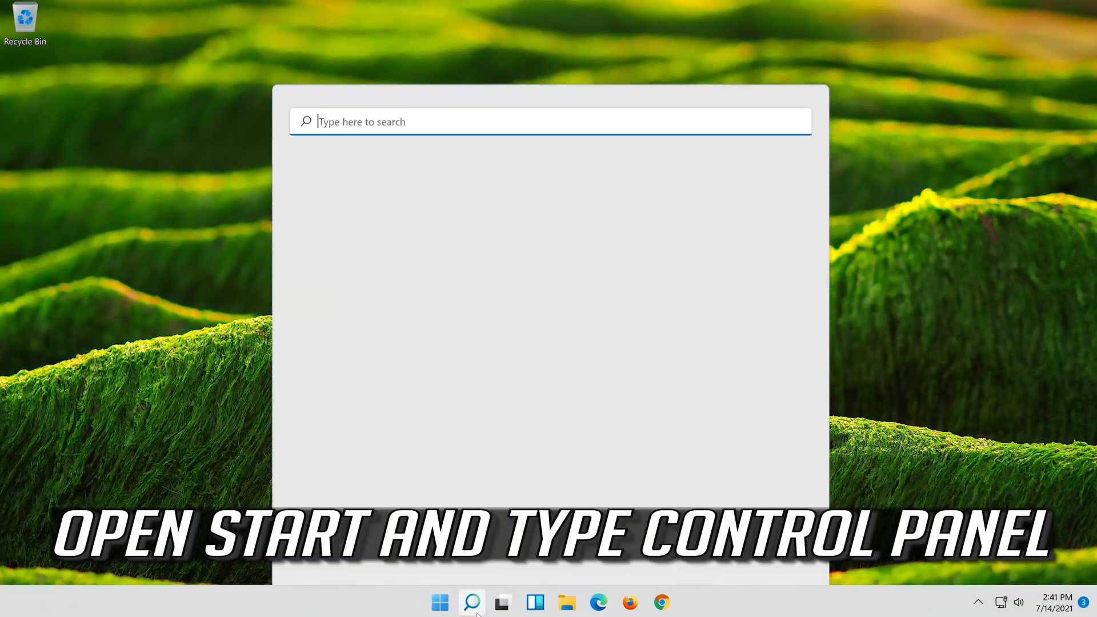
# Step: Find Control Panel from Start search and go to its Hardware and Sound page
pyautogui.click(472, 603)
pyautogui.write('control panel')
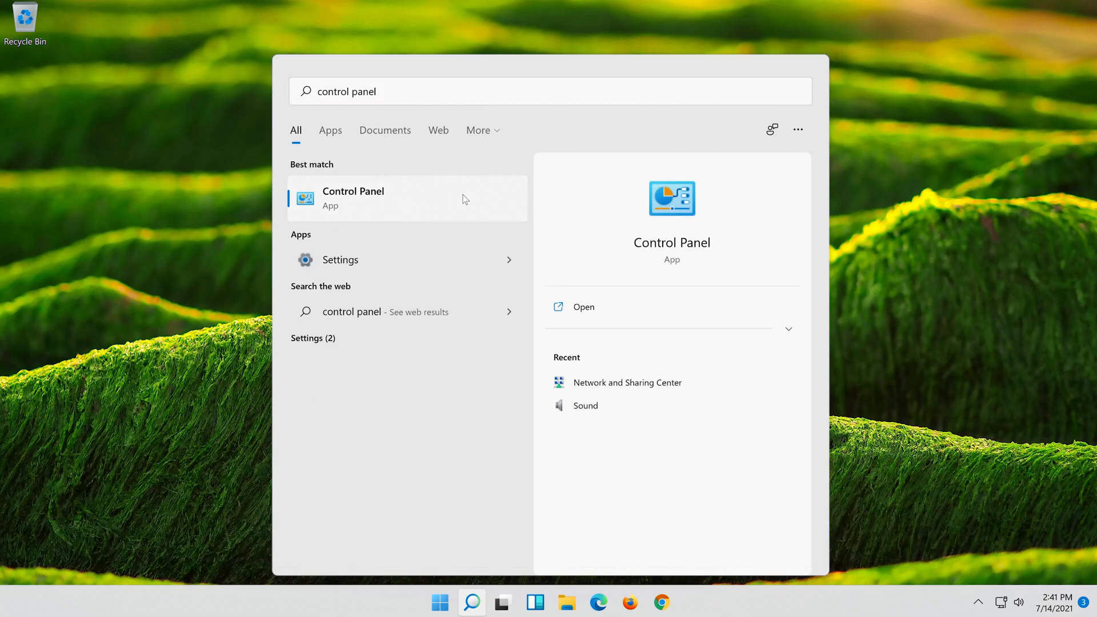
pyautogui.click(353, 197)
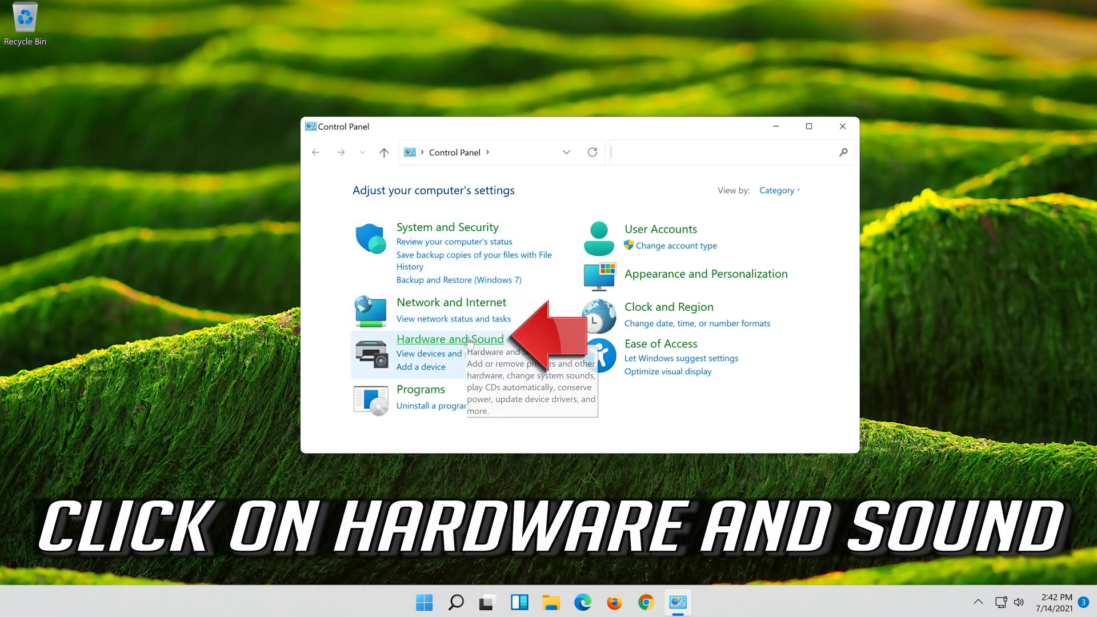
pyautogui.click(450, 340)
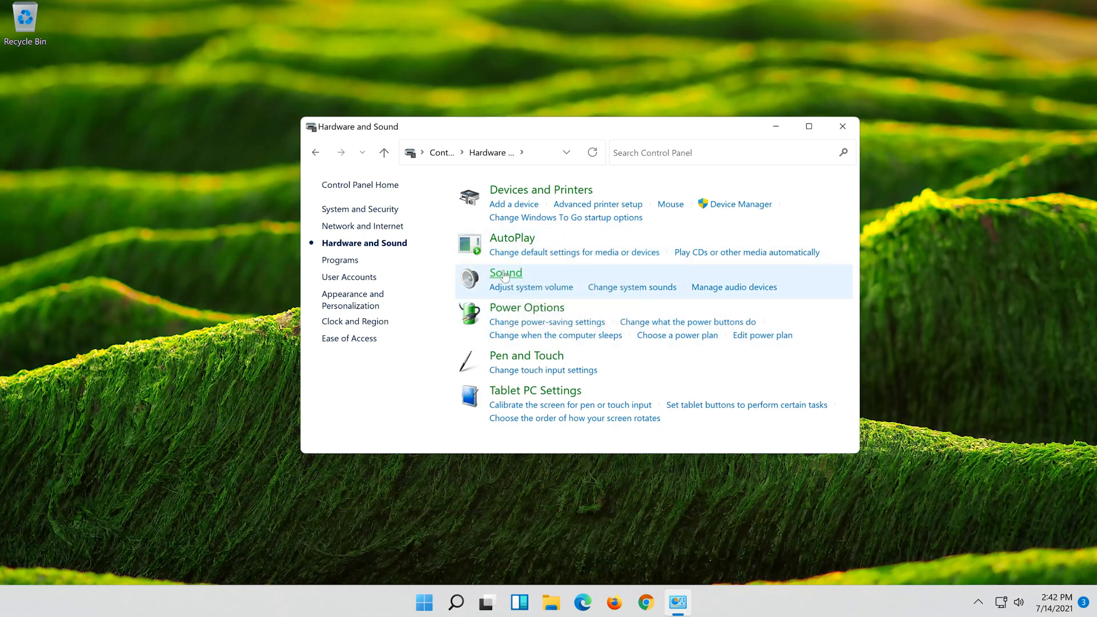
# Step: Bring up the Sound dialog and the Properties of the Speakers playback device
pyautogui.click(505, 272)
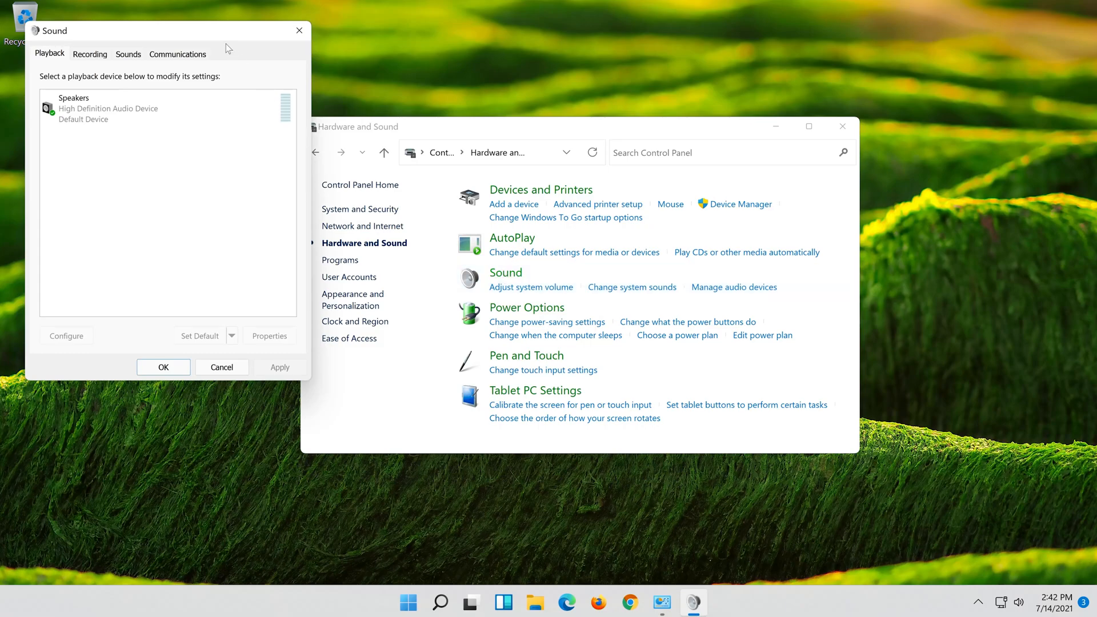
pyautogui.moveTo(168, 30); pyautogui.dragTo(560, 112)
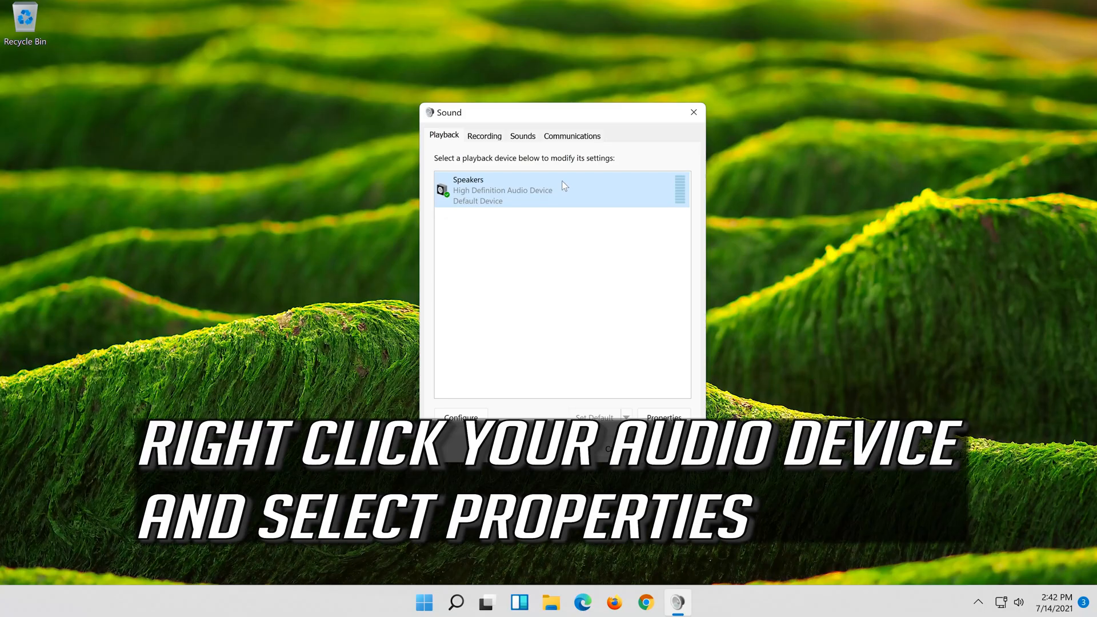
pyautogui.rightClick(503, 190)
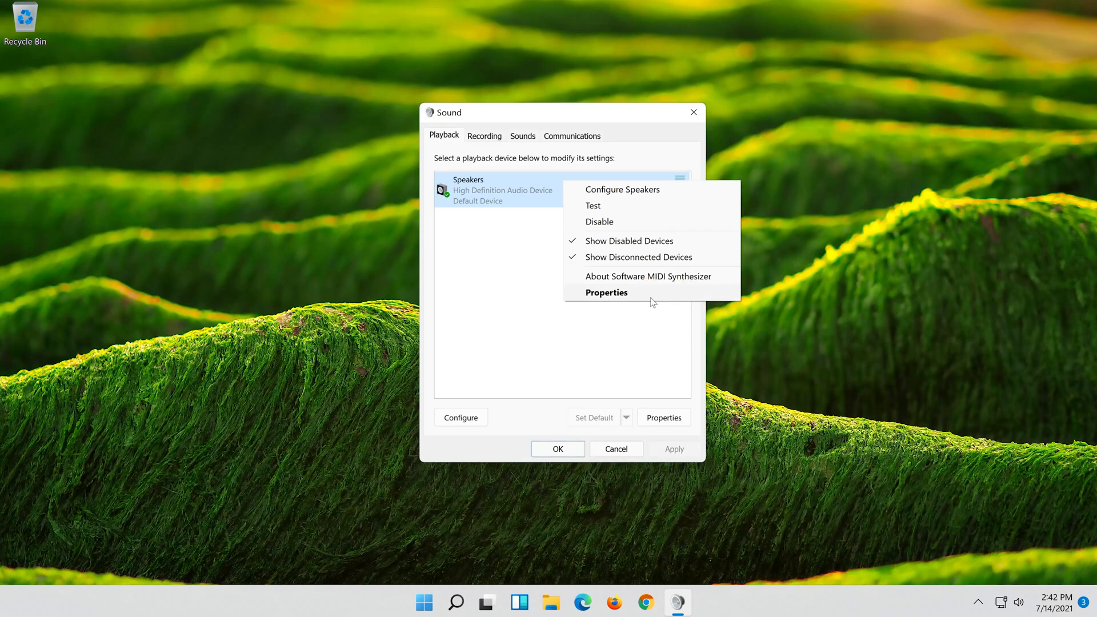
pyautogui.click(606, 292)
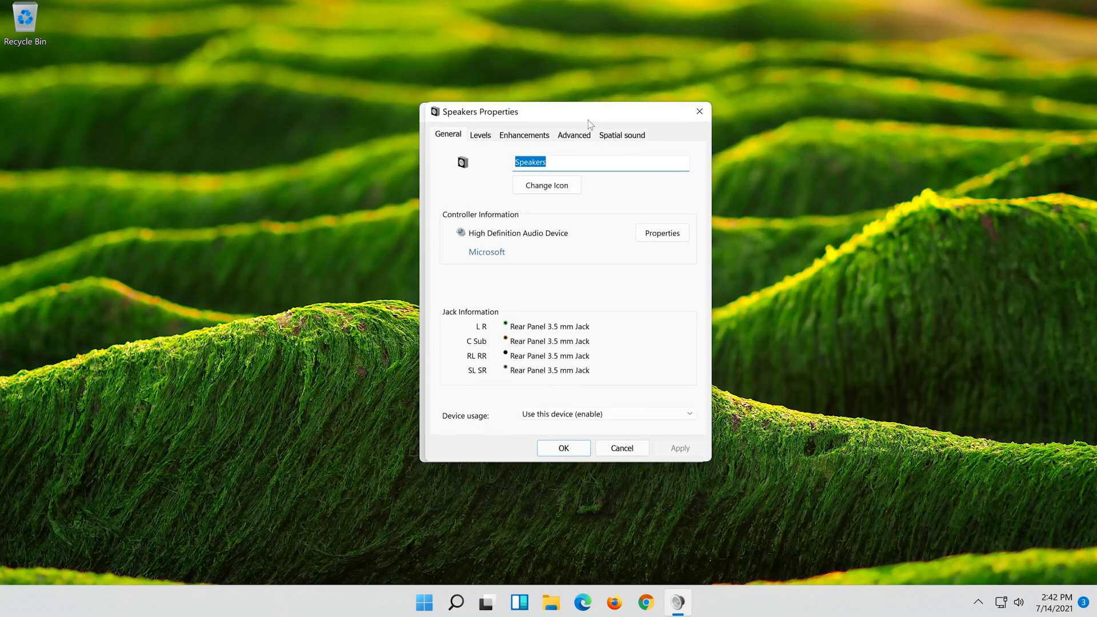
# Step: Tick Disable all enhancements for the Speakers and confirm out of both sound dialogs
pyautogui.click(523, 134)
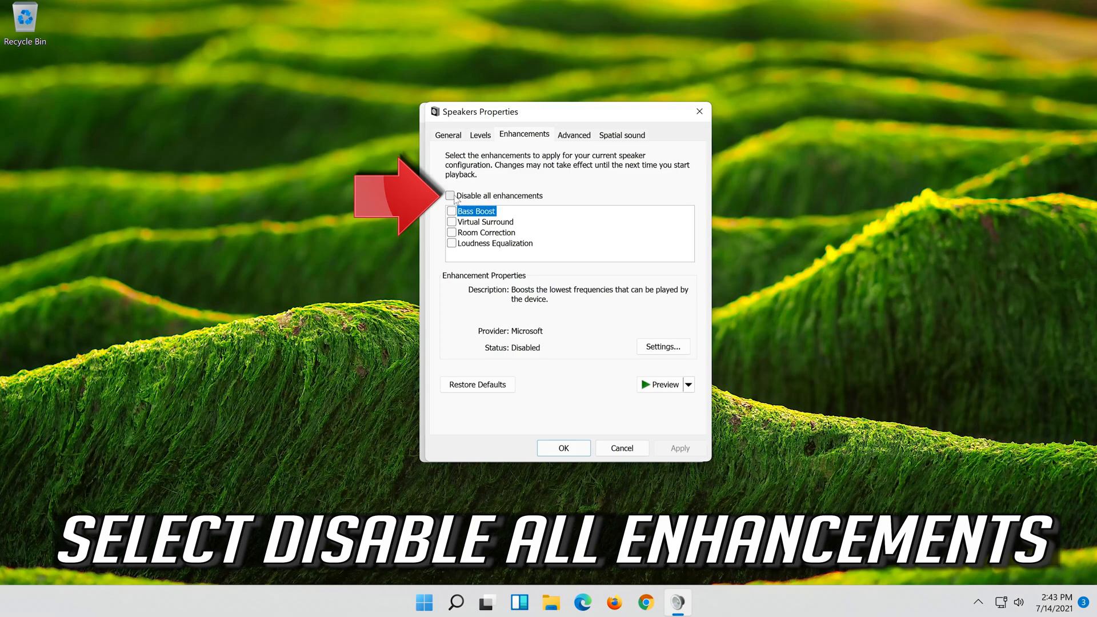
pyautogui.click(450, 196)
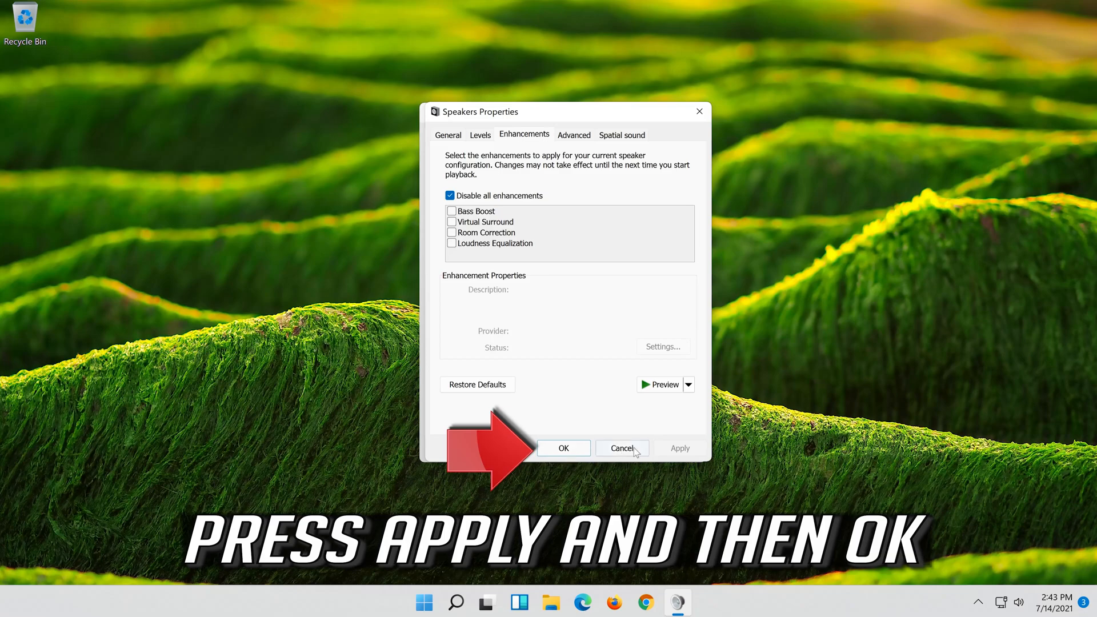
pyautogui.click(562, 448)
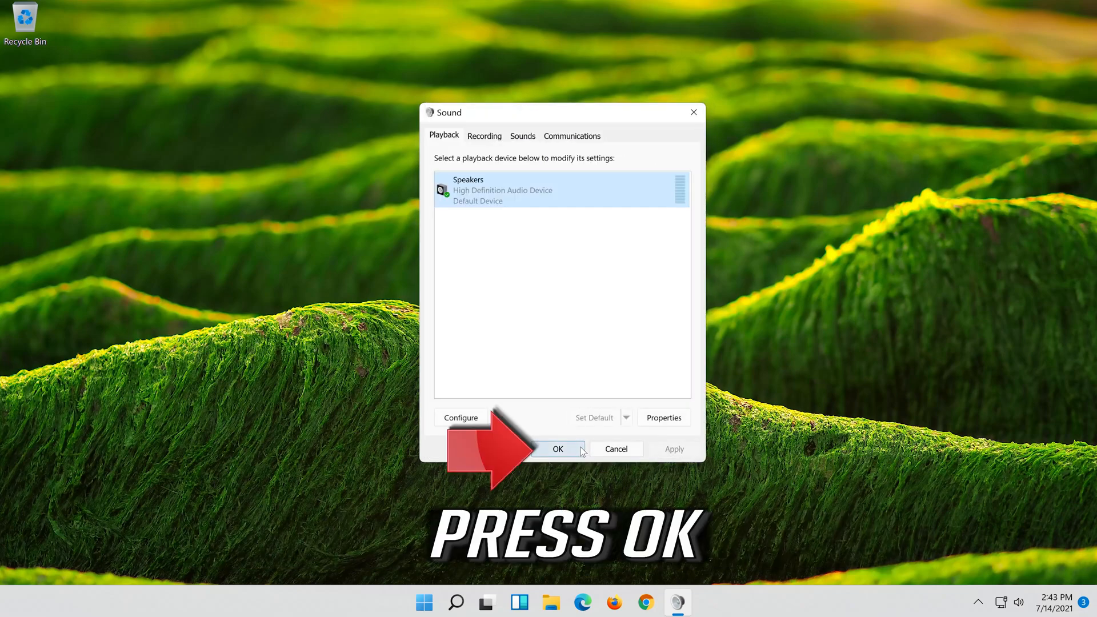
pyautogui.click(558, 448)
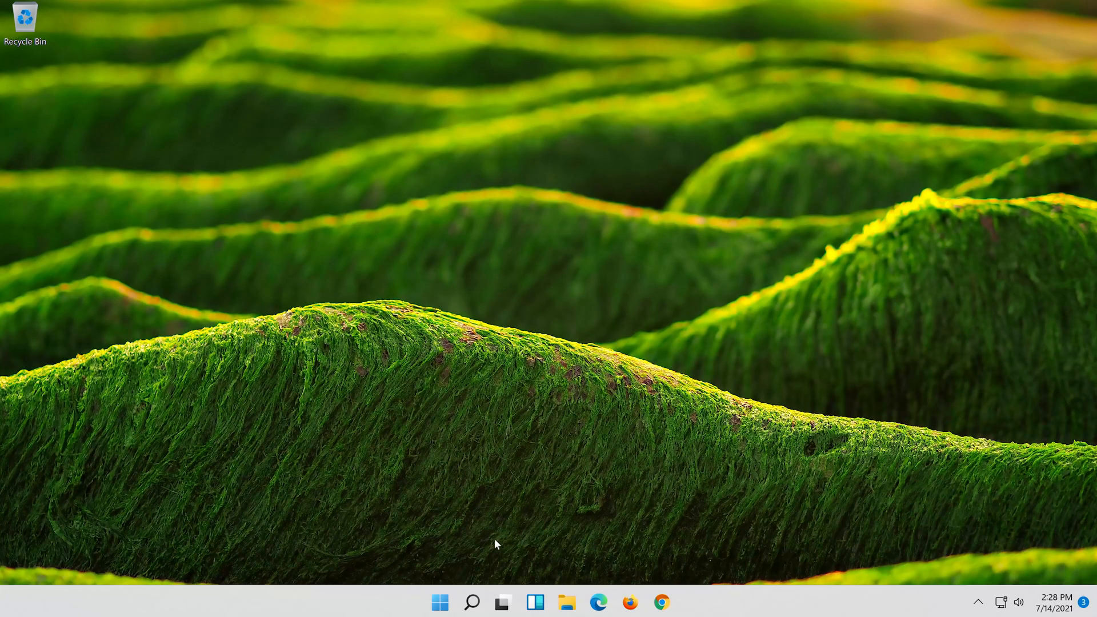
# Step: Search for 'settings' and launch the Settings app from the results
pyautogui.click(471, 602)
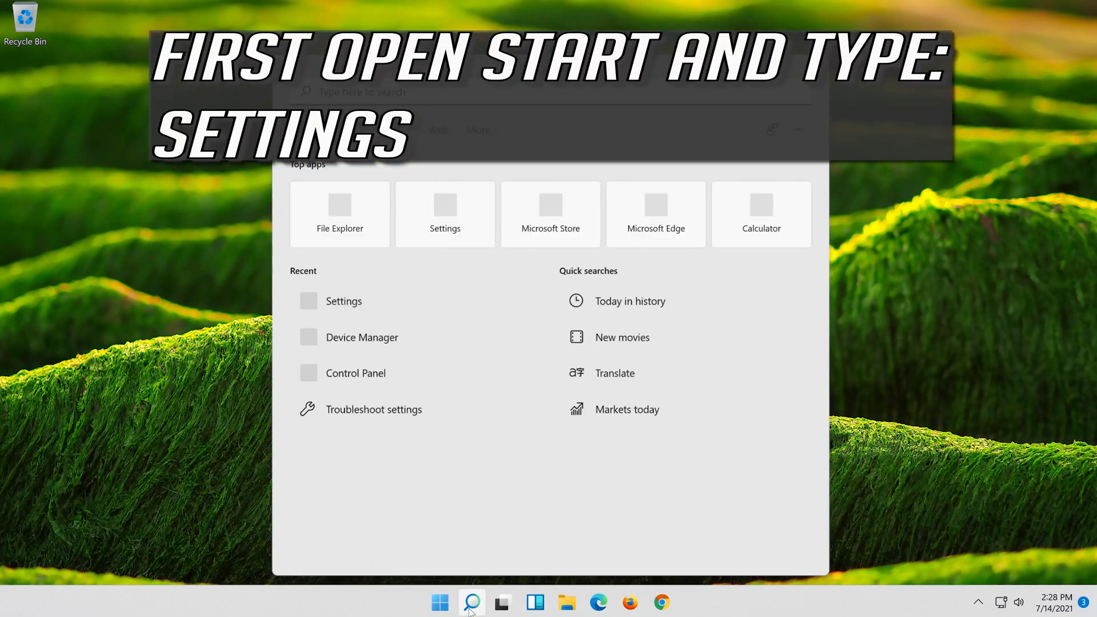
pyautogui.write('settings')
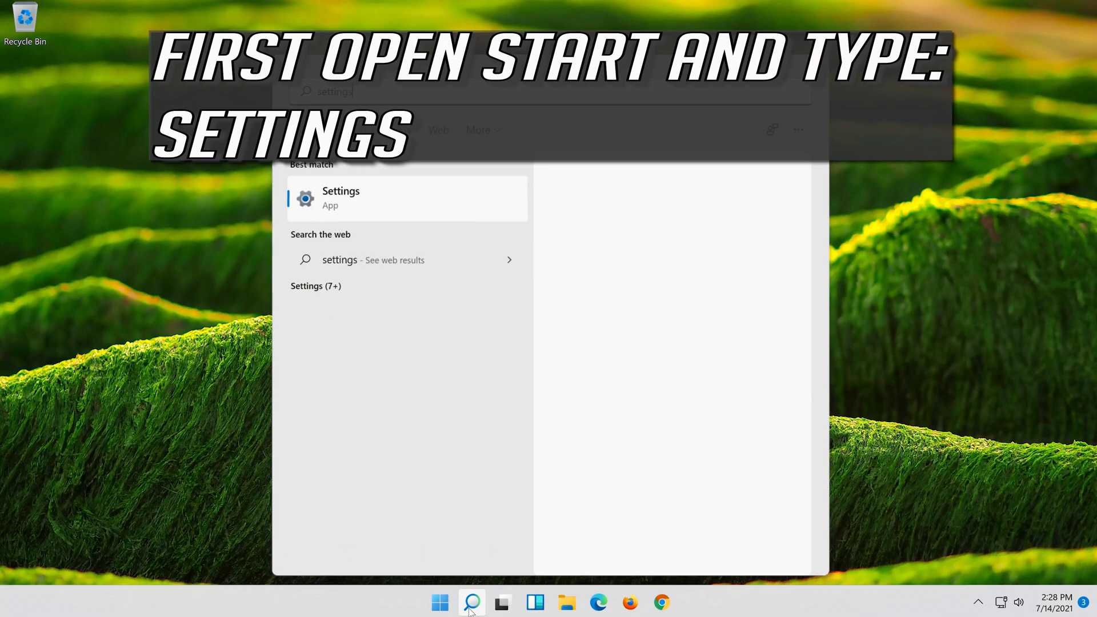
pyautogui.rightClick(341, 197)
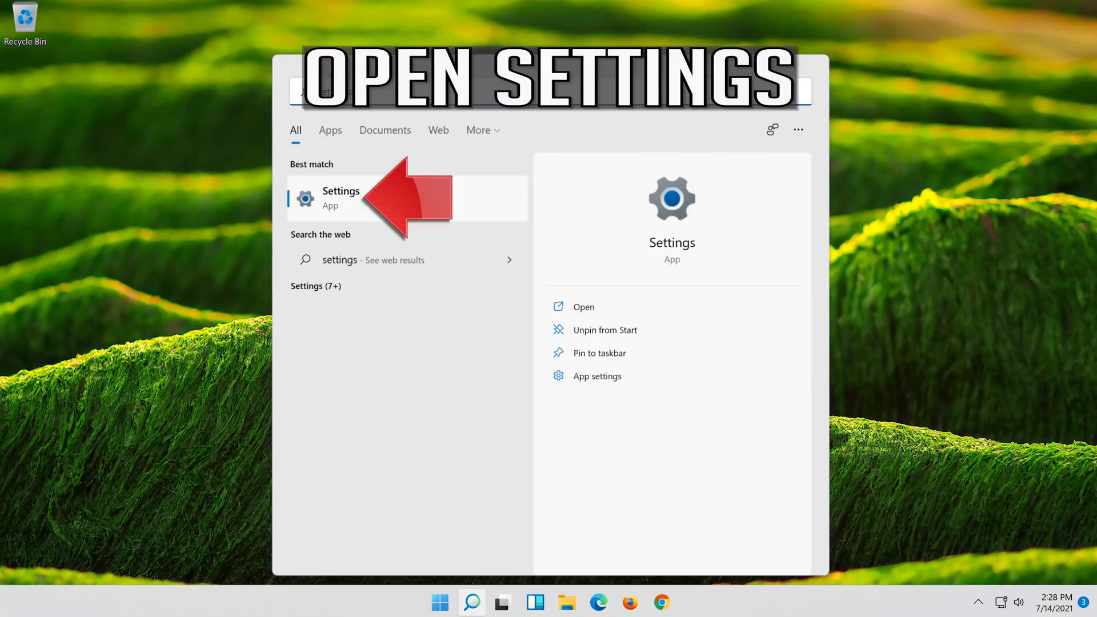
pyautogui.click(340, 198)
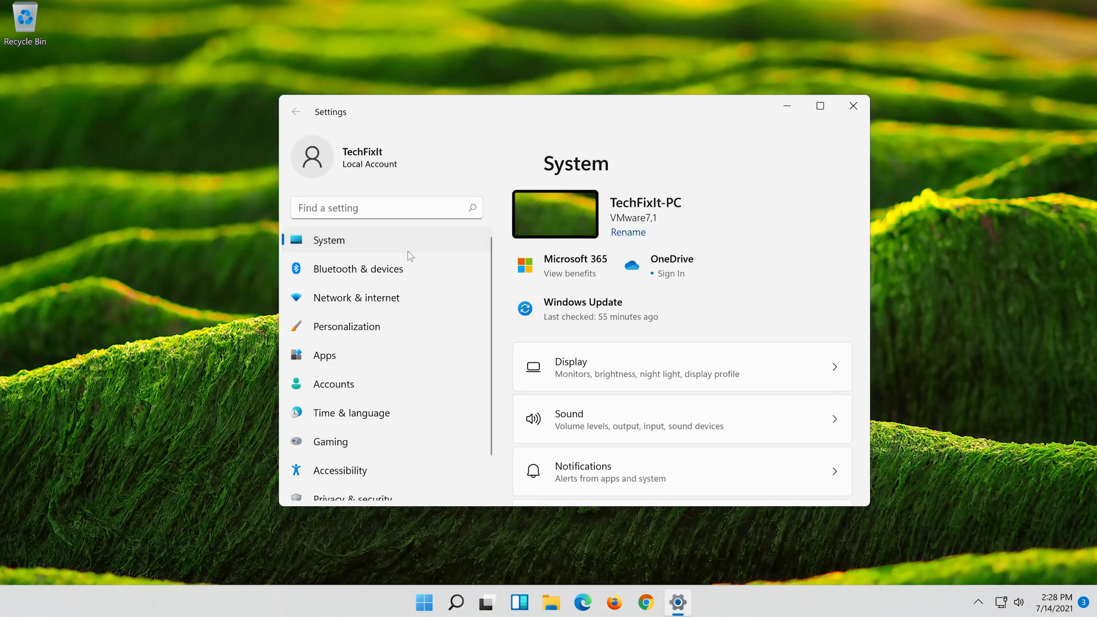
# Step: Reach Other troubleshooters under System and run the Playing Audio troubleshooter
pyautogui.scroll(-3)
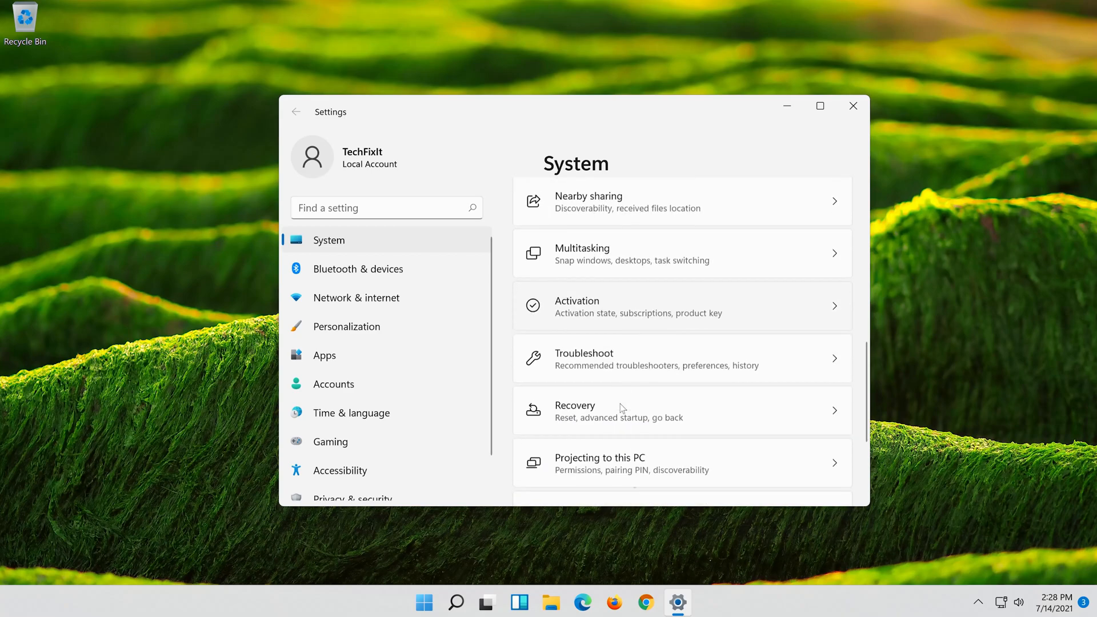
pyautogui.scroll(-3)
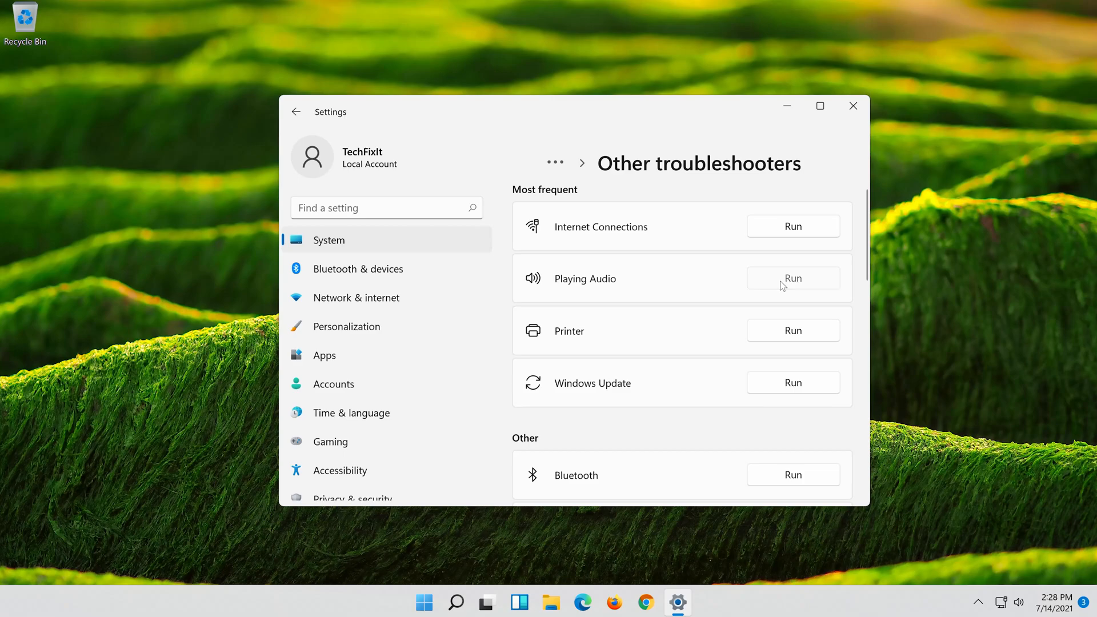
pyautogui.click(793, 277)
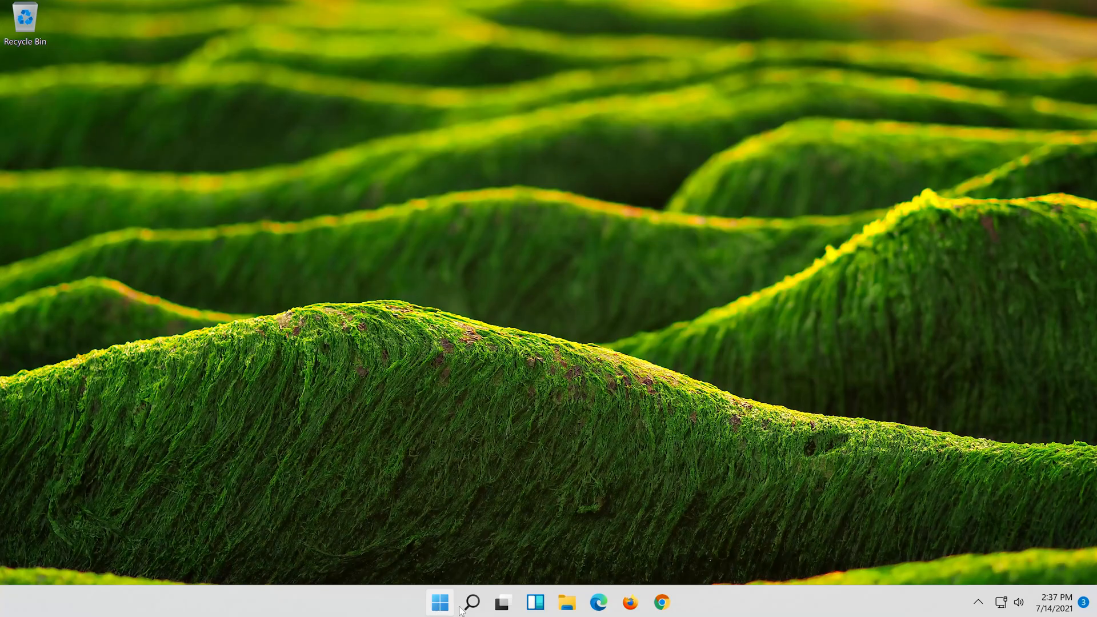
# Step: Search for 'device manager' and launch Device Manager from the results
pyautogui.click(471, 603)
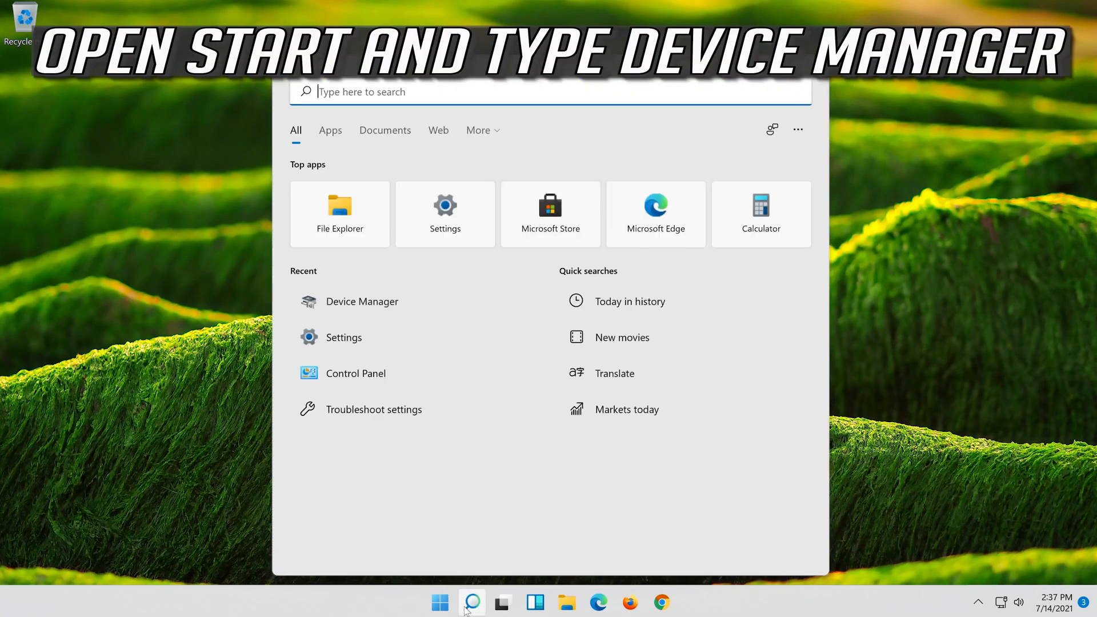
pyautogui.write('device manager')
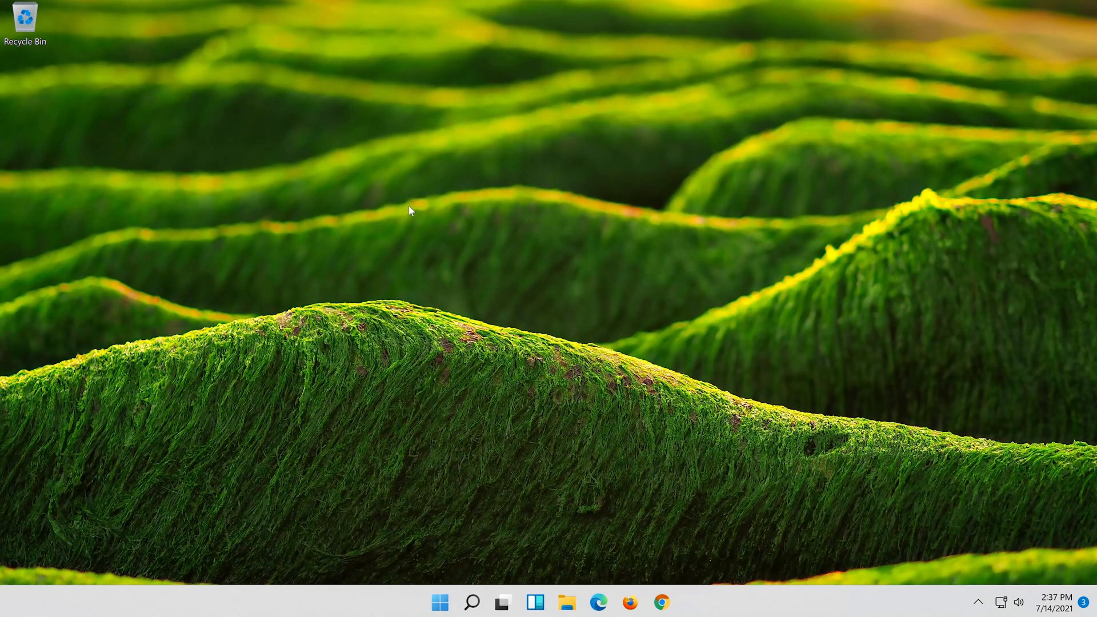
pyautogui.click(675, 602)
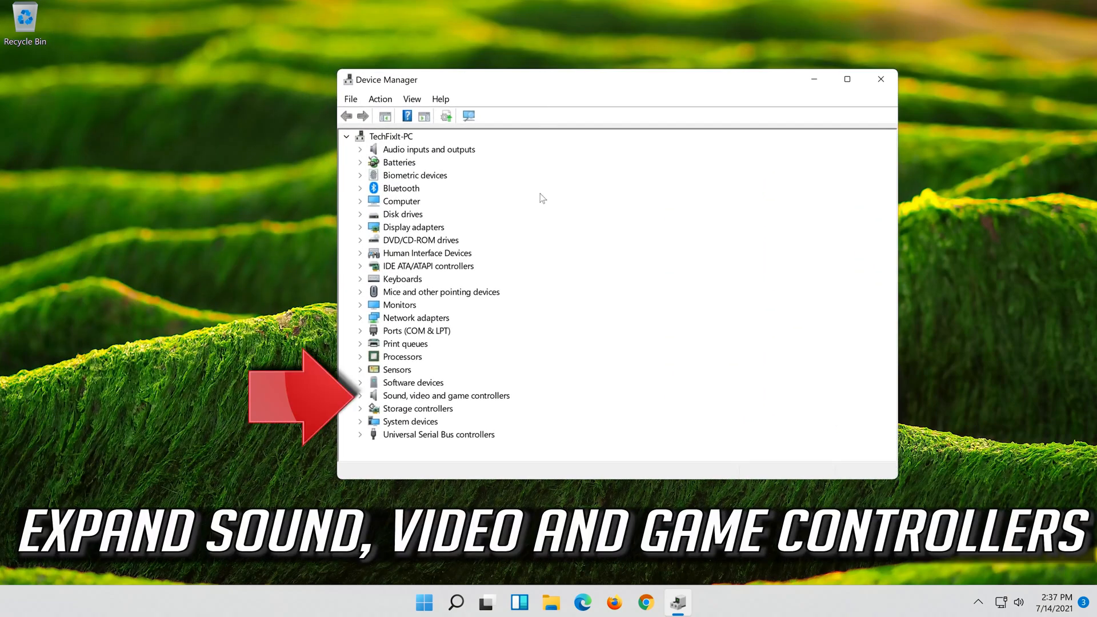
pyautogui.moveTo(490, 399)
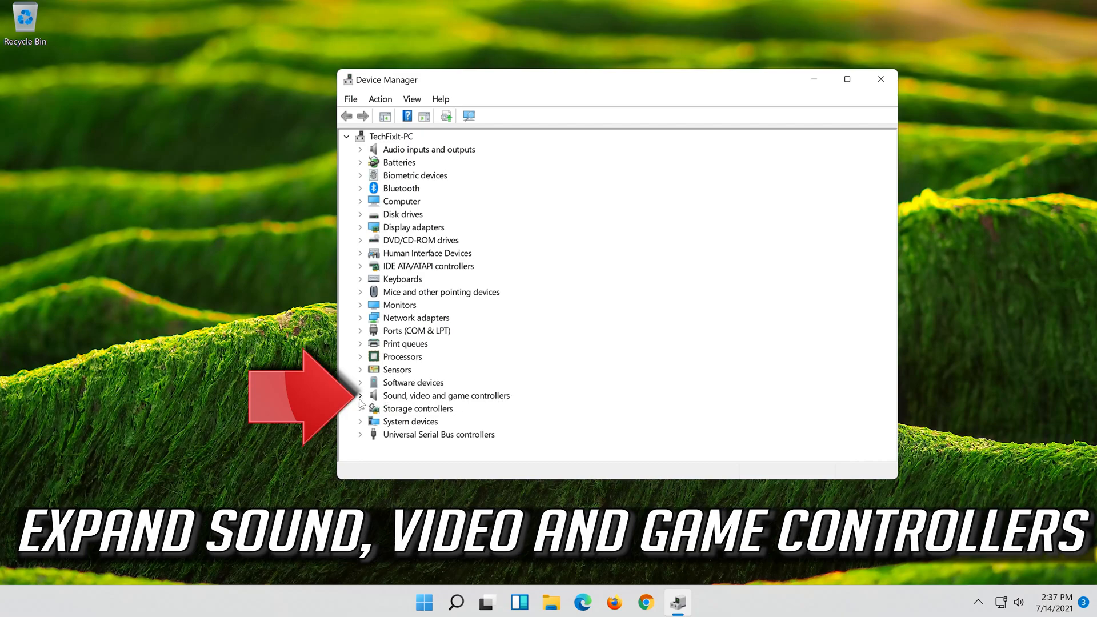
# Step: Under Sound, video and game controllers, start Update Driver from the High Definition Audio Device's Driver properties
pyautogui.click(360, 396)
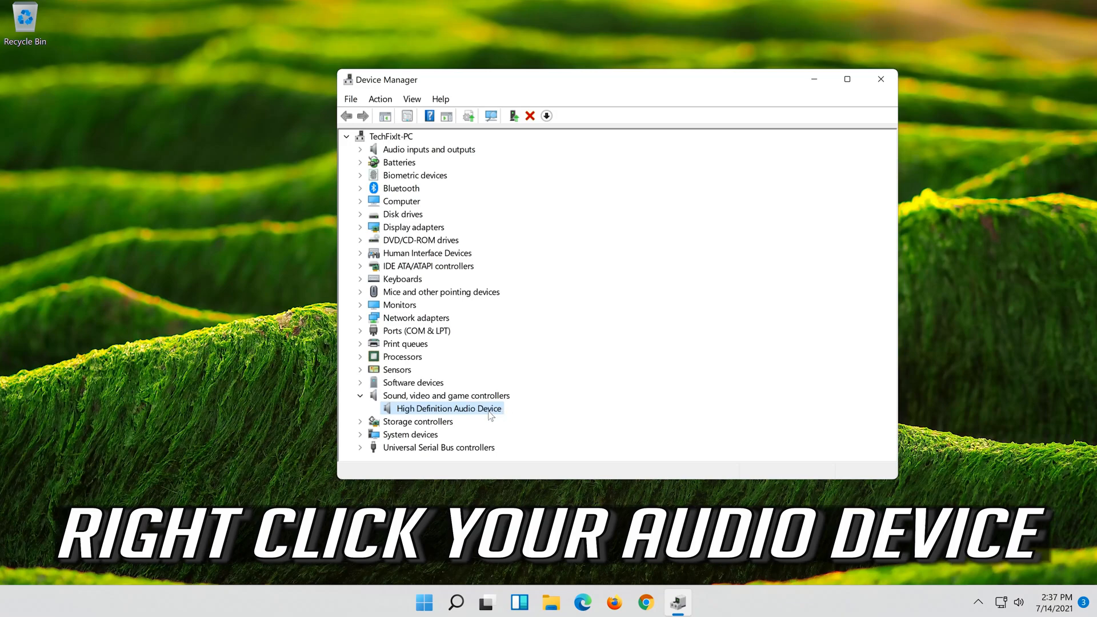
pyautogui.rightClick(448, 408)
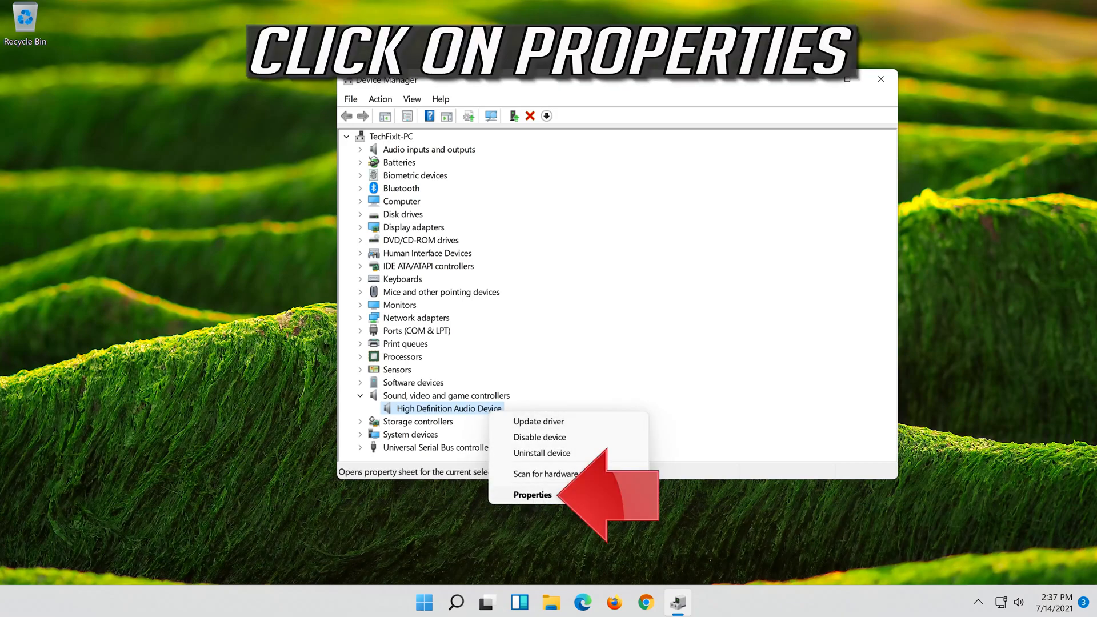
pyautogui.click(533, 495)
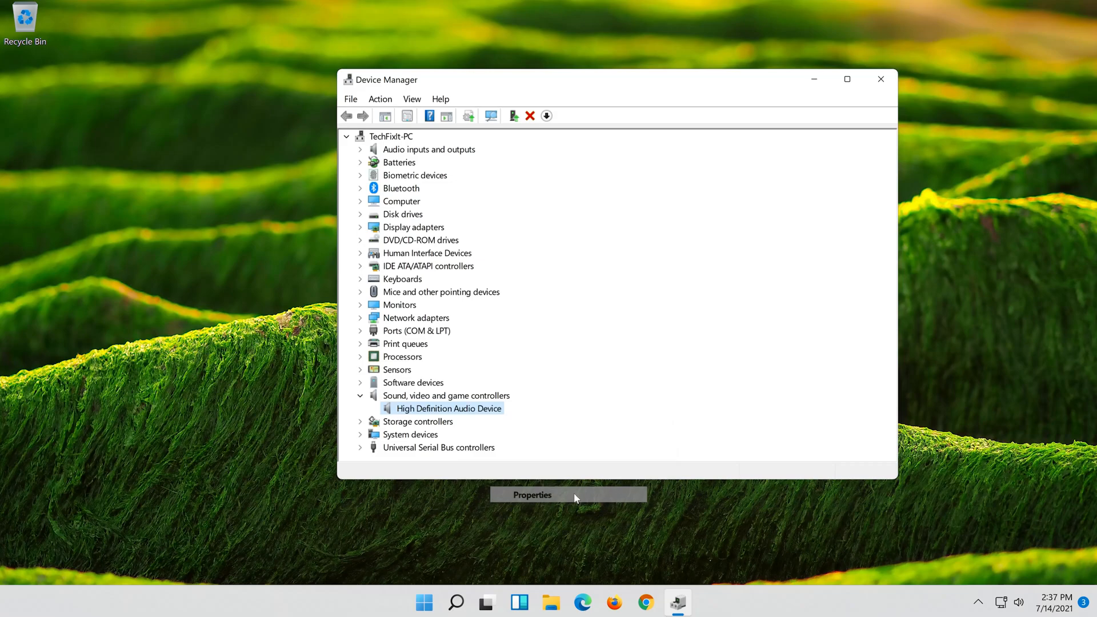
pyautogui.click(532, 495)
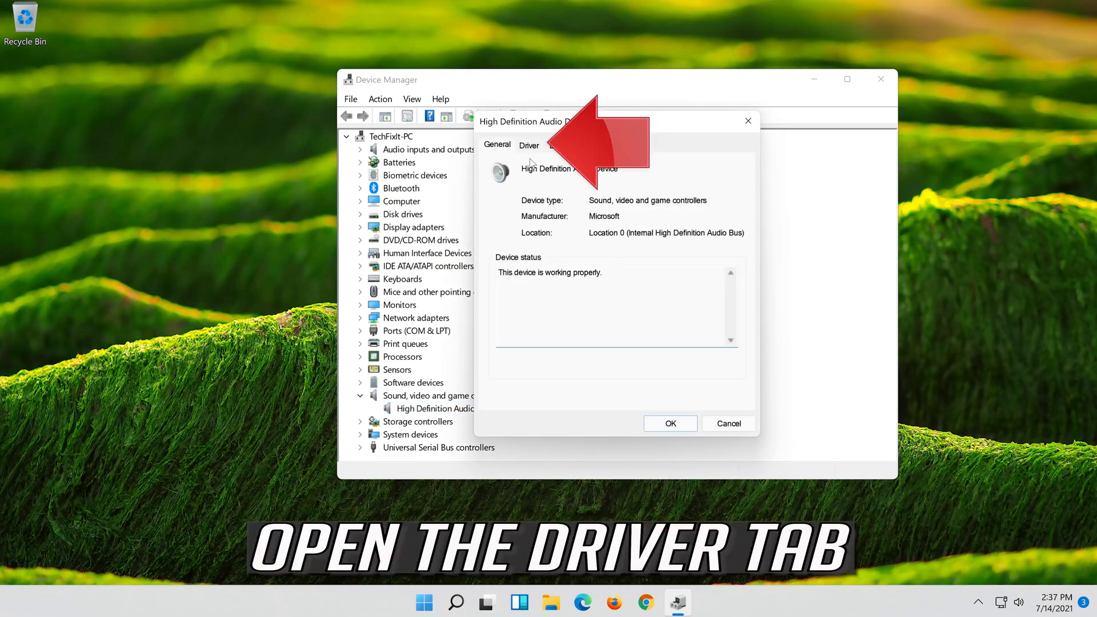
pyautogui.click(529, 145)
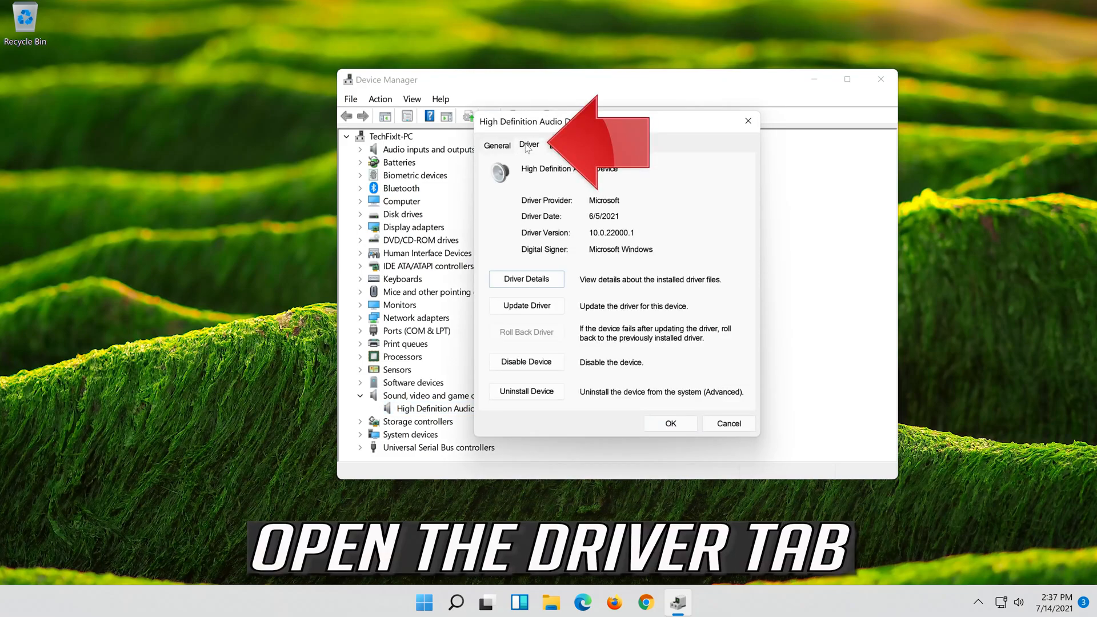
pyautogui.click(529, 145)
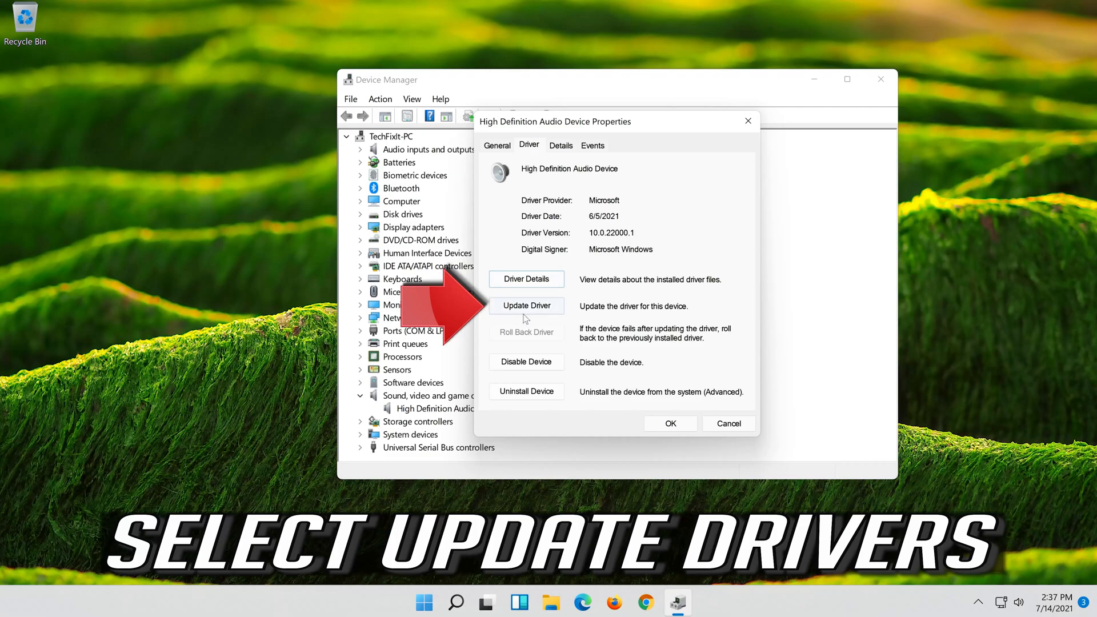
pyautogui.click(525, 306)
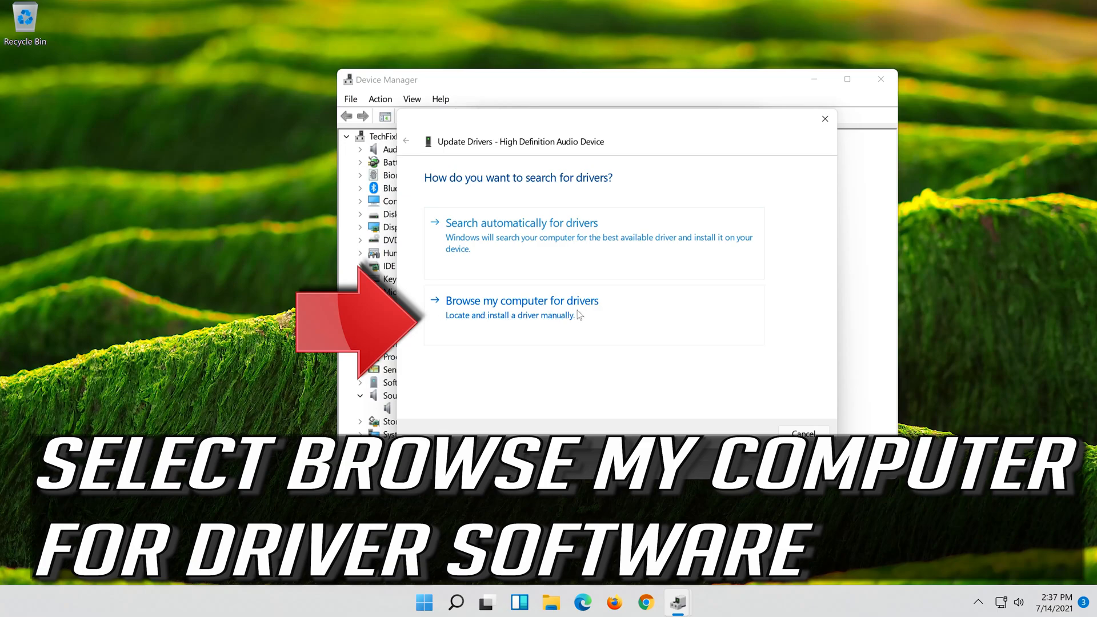
# Step: Browse the computer for drivers and pick High Definition Audio Device from the local list
pyautogui.click(521, 307)
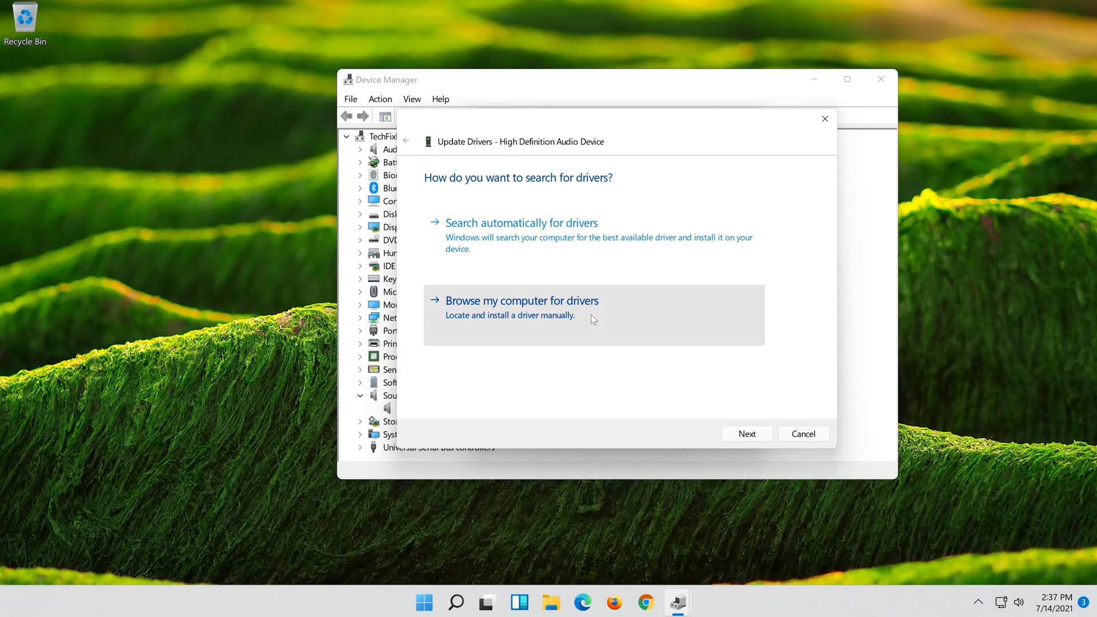
pyautogui.click(521, 301)
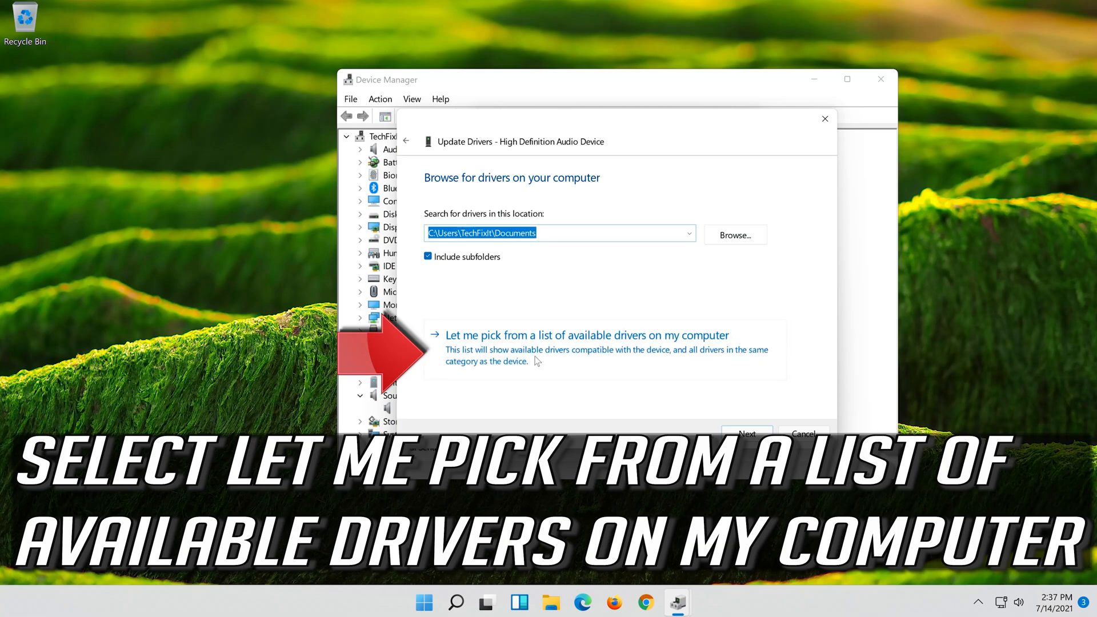
pyautogui.click(586, 335)
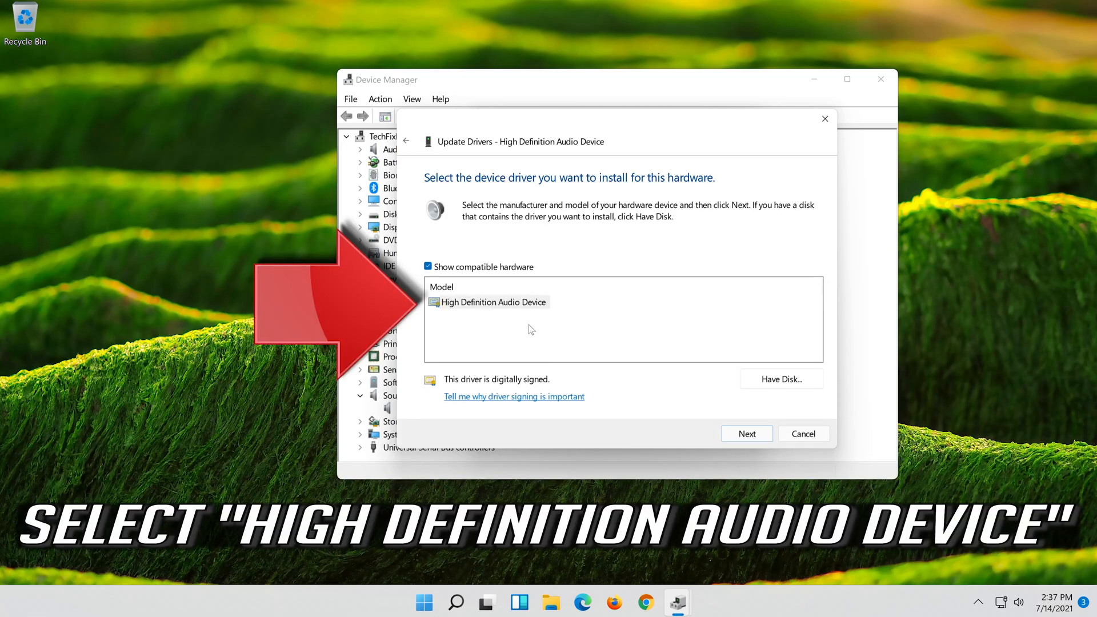
pyautogui.click(494, 301)
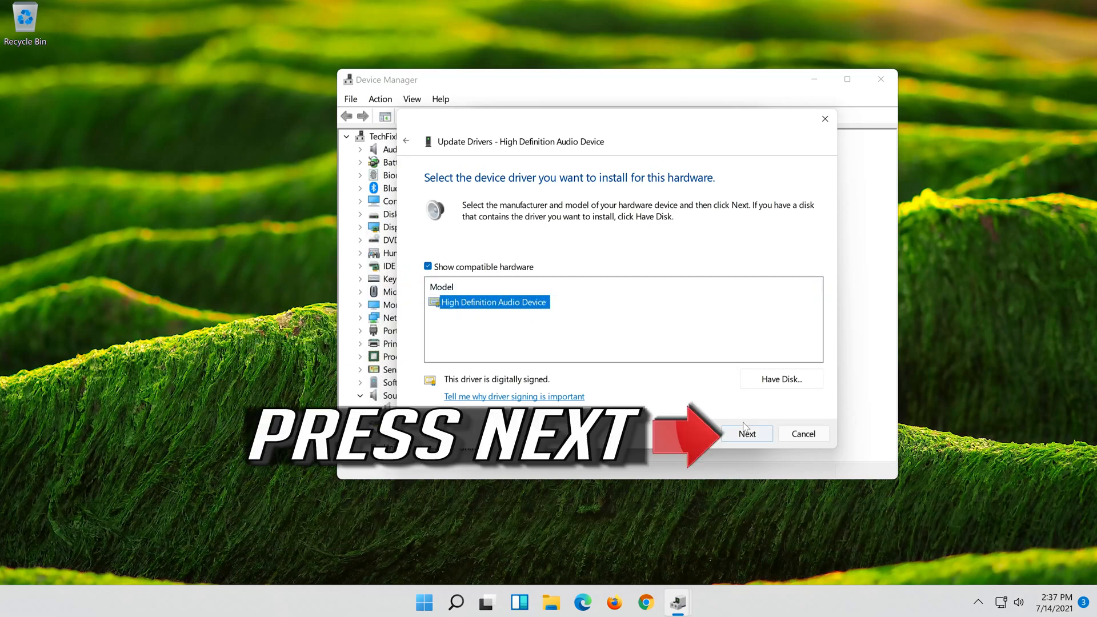
# Step: Install the chosen driver, confirm the unverified-driver warning and dismiss the success notice
pyautogui.click(746, 433)
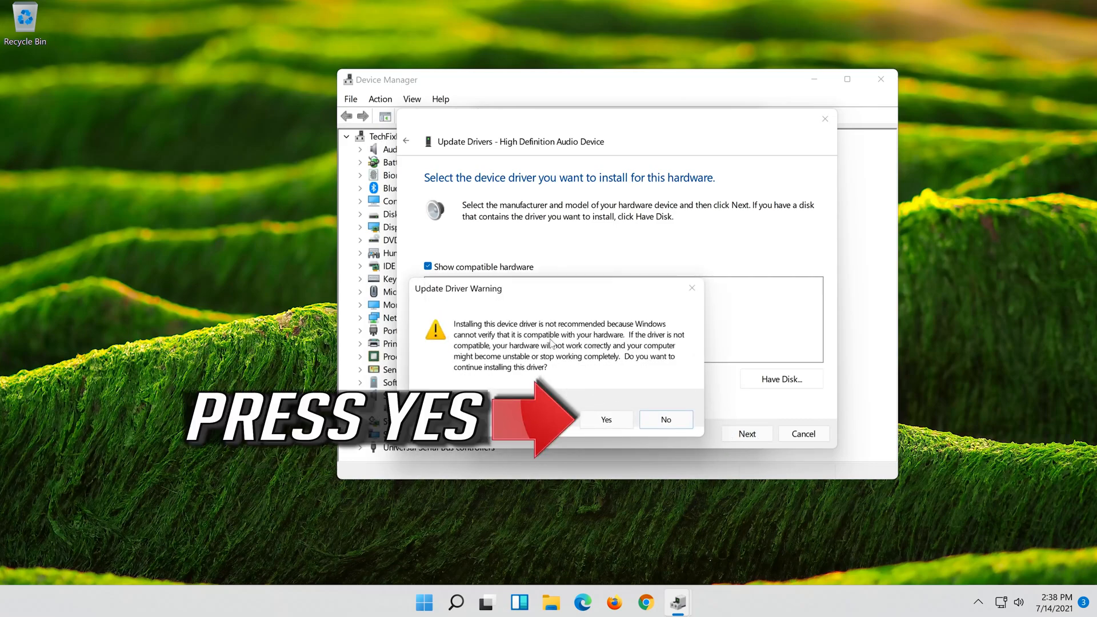
pyautogui.moveTo(647, 418)
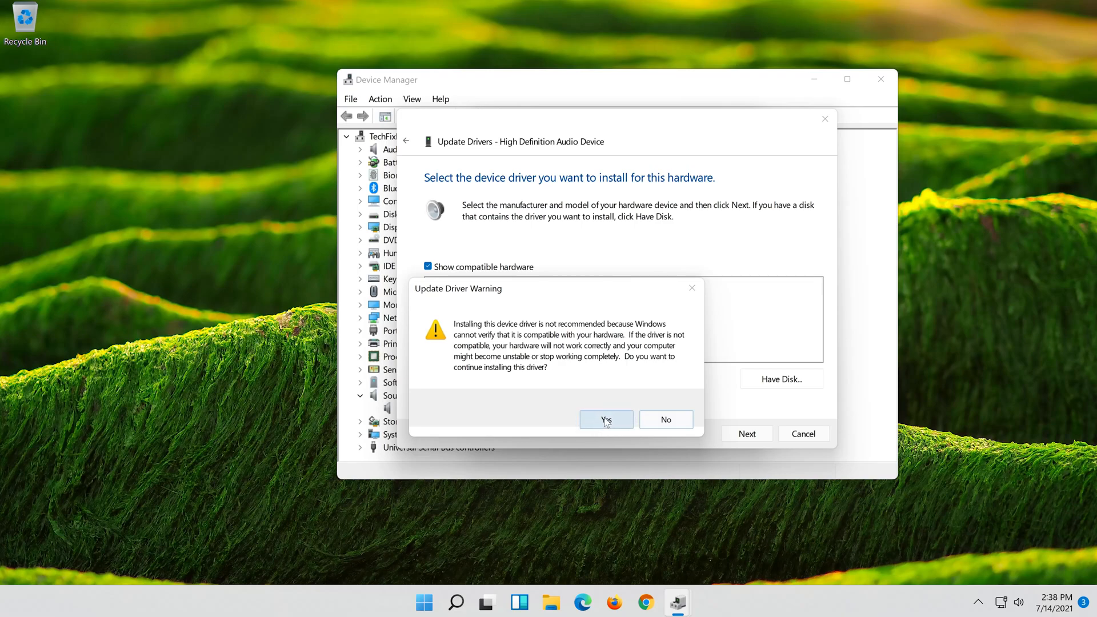
pyautogui.click(605, 420)
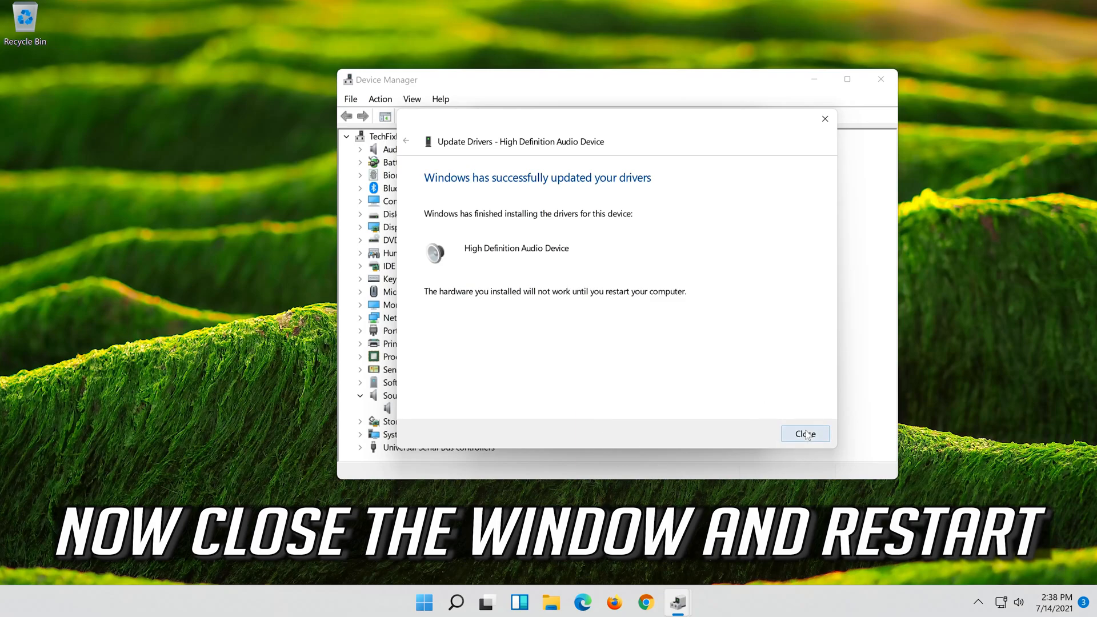
pyautogui.click(805, 433)
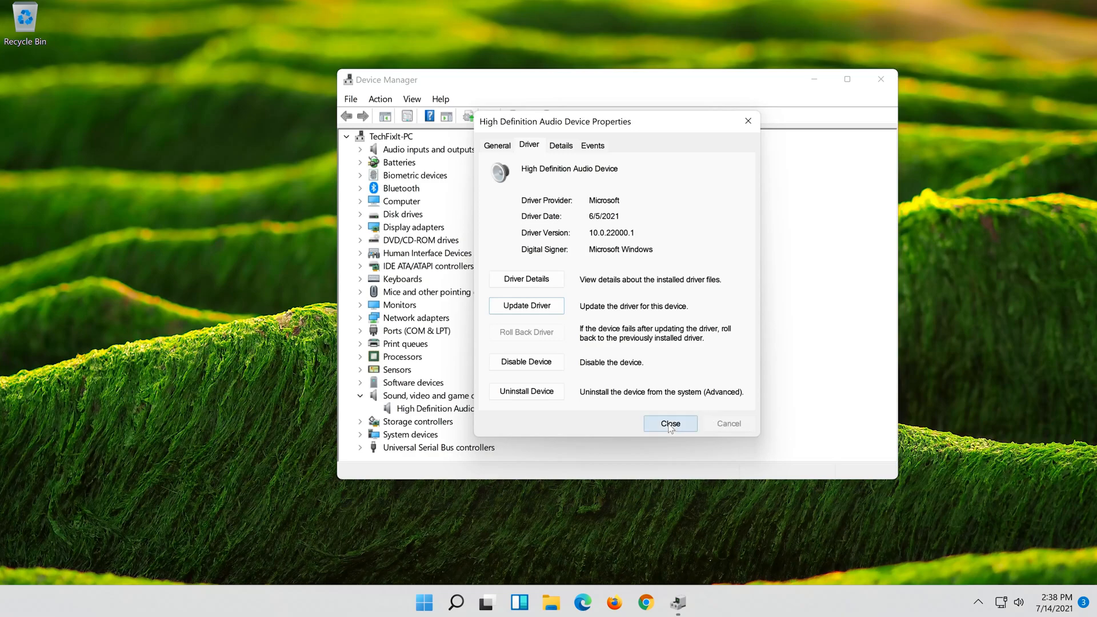
# Step: Close the audio device's properties and answer Yes to restart the computer now
pyautogui.click(668, 422)
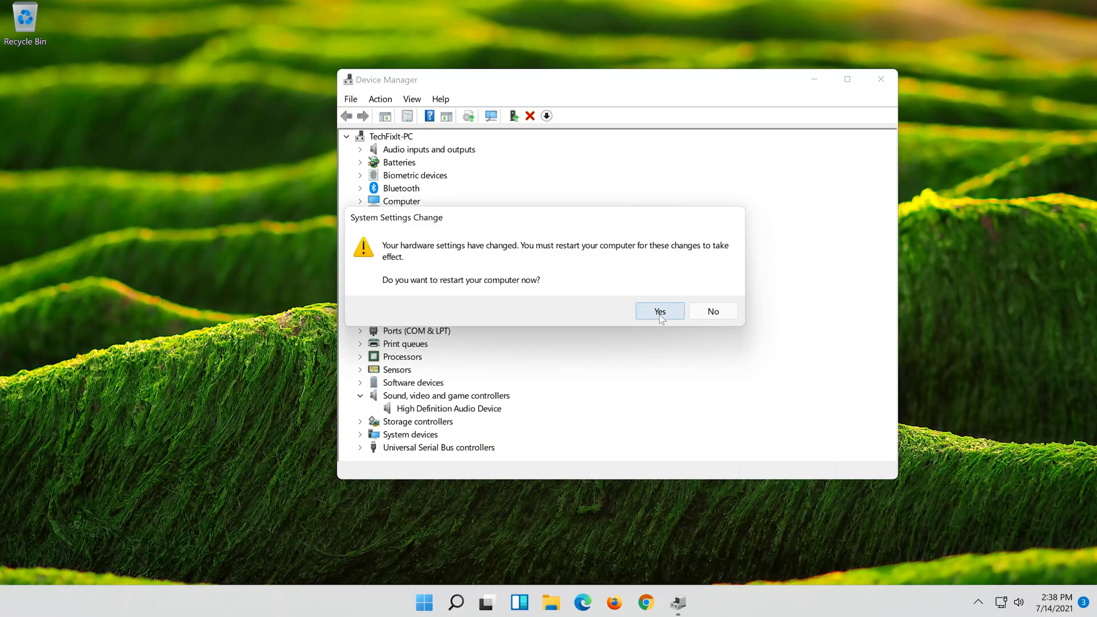
pyautogui.click(658, 310)
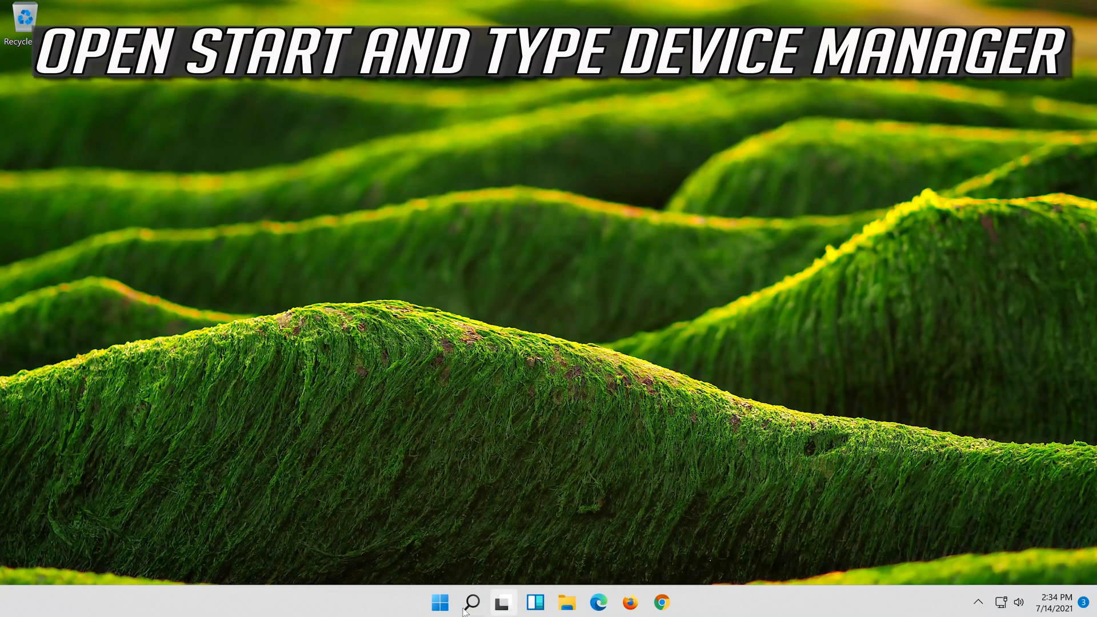
# Step: Relaunch Device Manager via search and expand Sound, video and game controllers
pyautogui.click(472, 603)
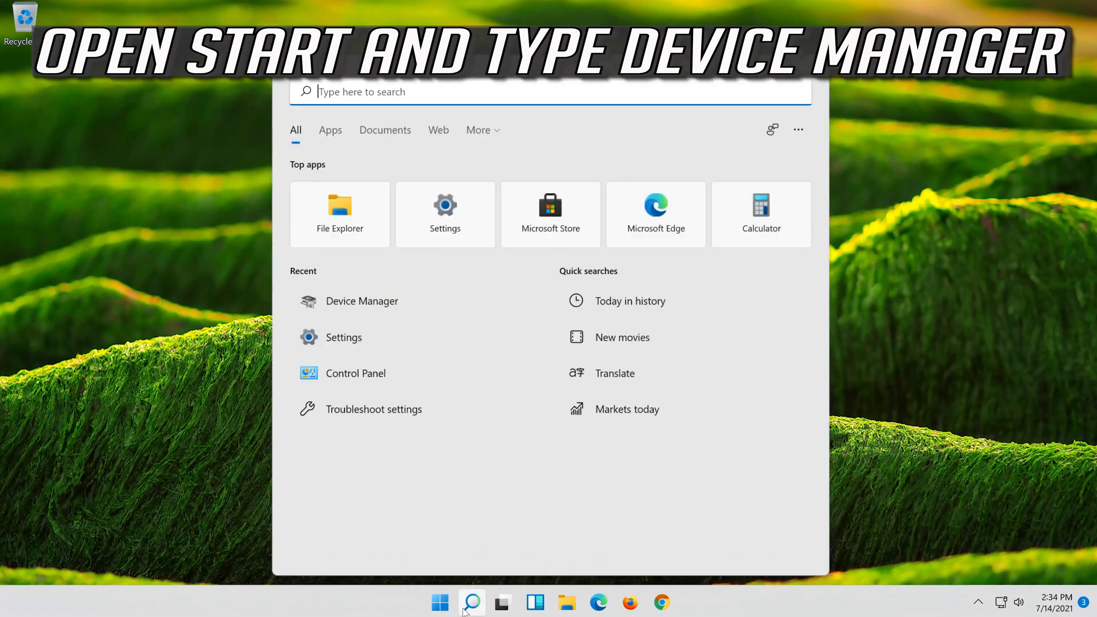
pyautogui.write('device mana')
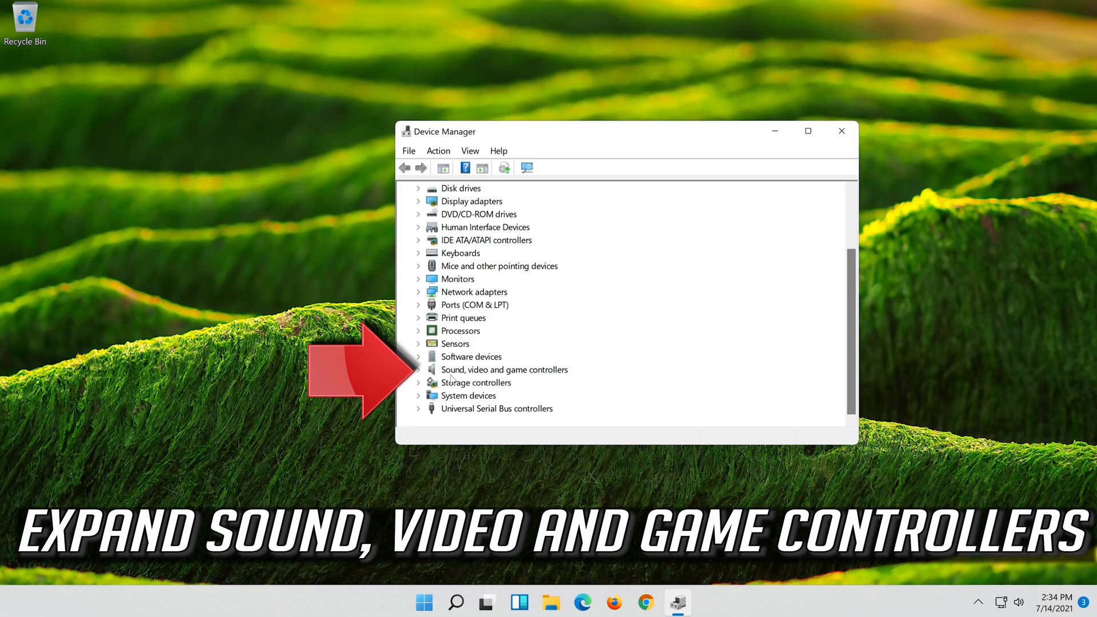
pyautogui.click(418, 369)
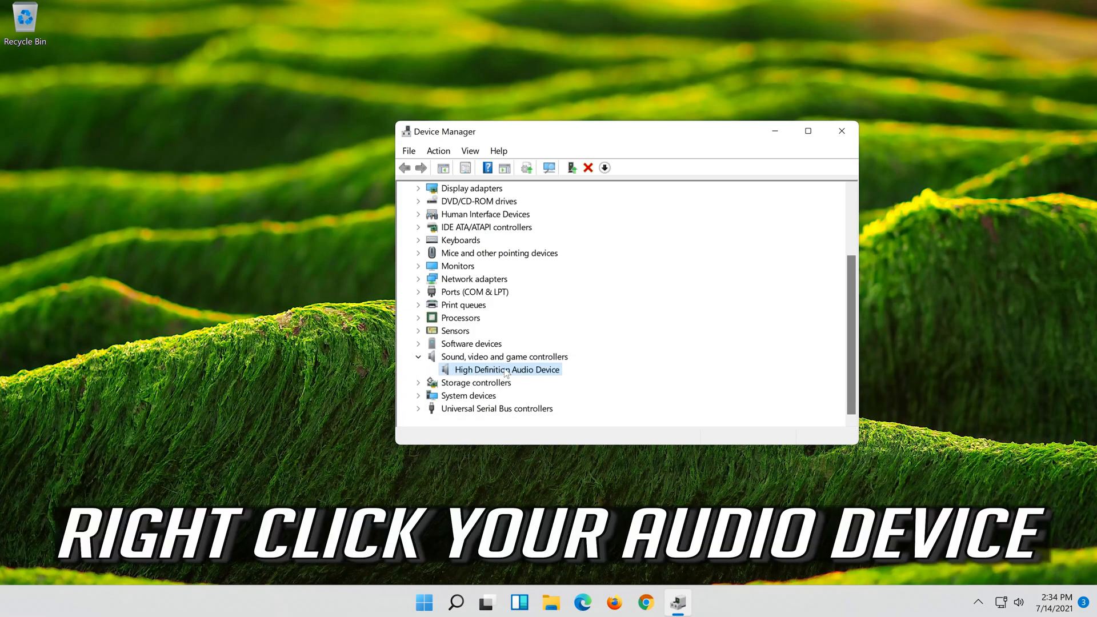
# Step: Uninstall the High Definition Audio Device from its Driver properties in Device Manager
pyautogui.rightClick(505, 369)
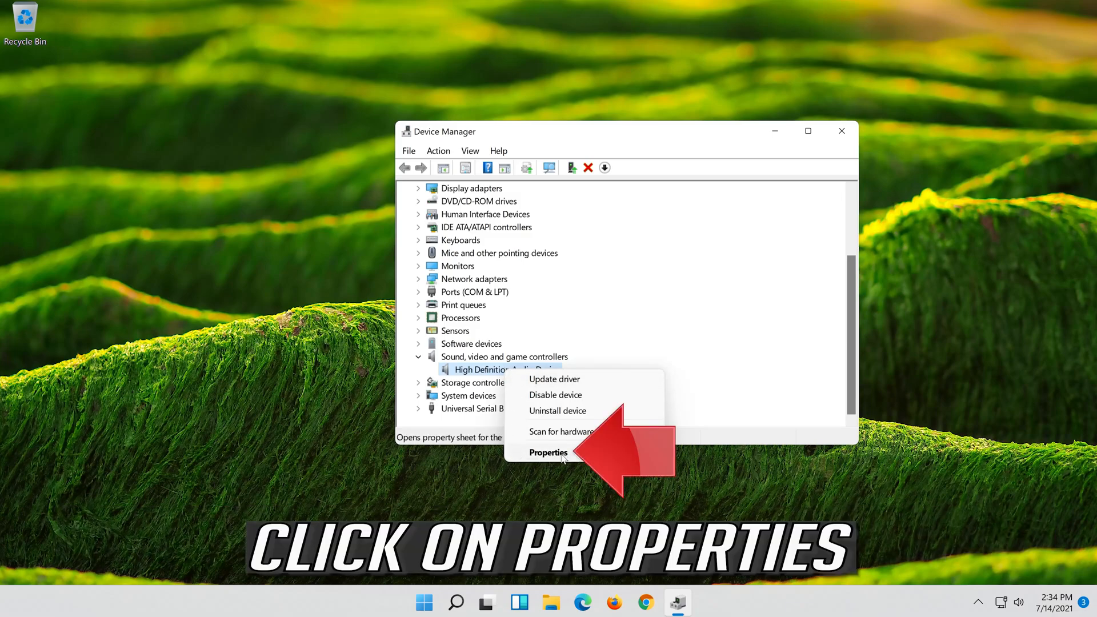
pyautogui.click(548, 453)
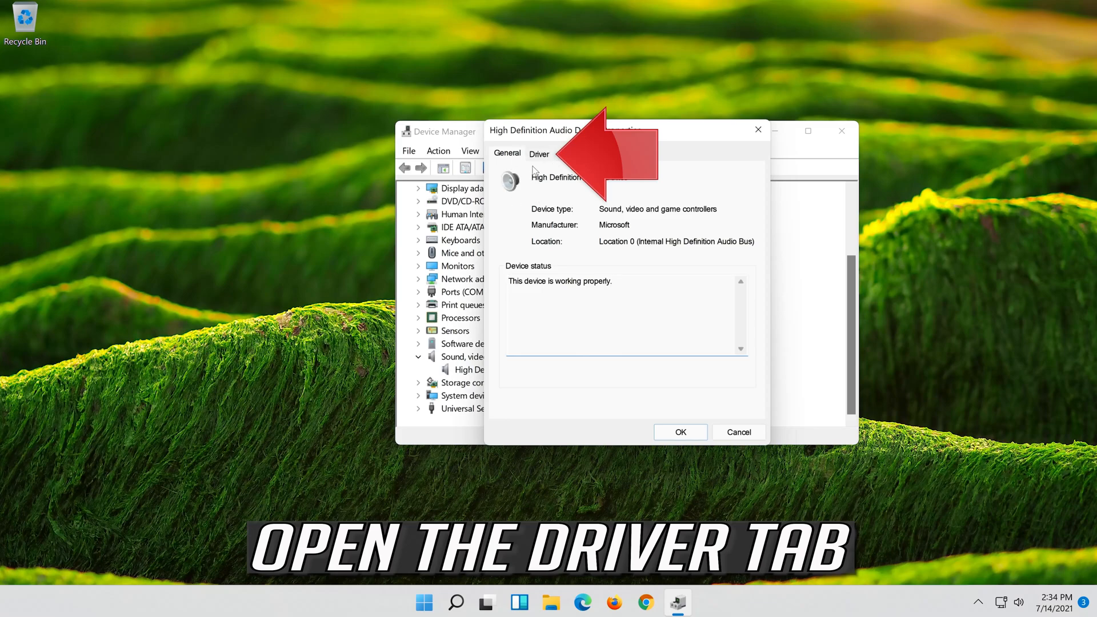
pyautogui.click(540, 153)
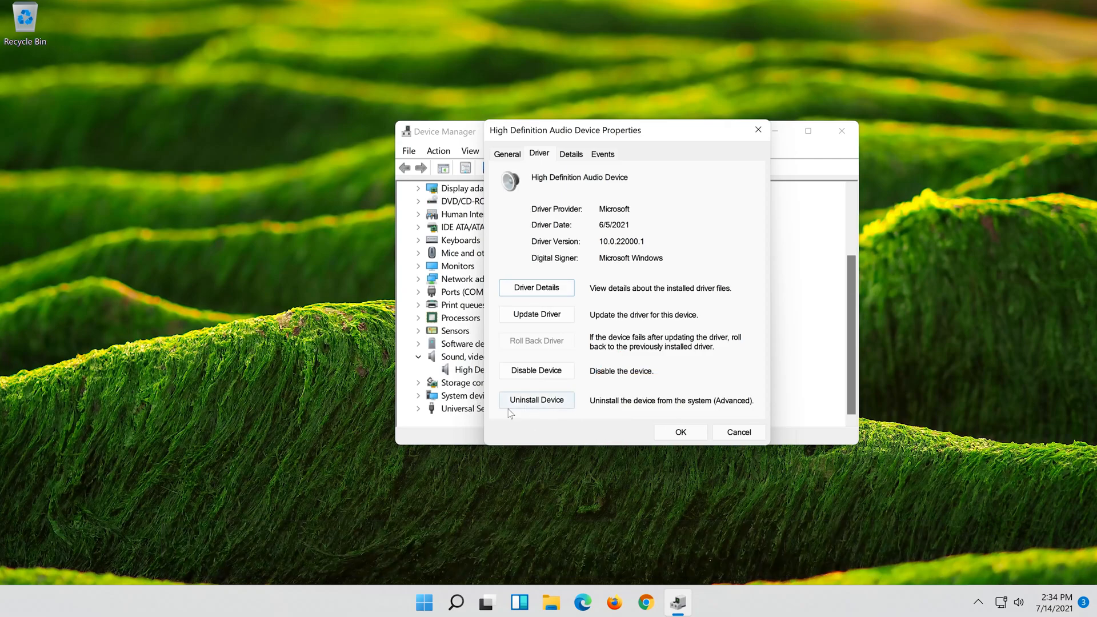
pyautogui.click(536, 400)
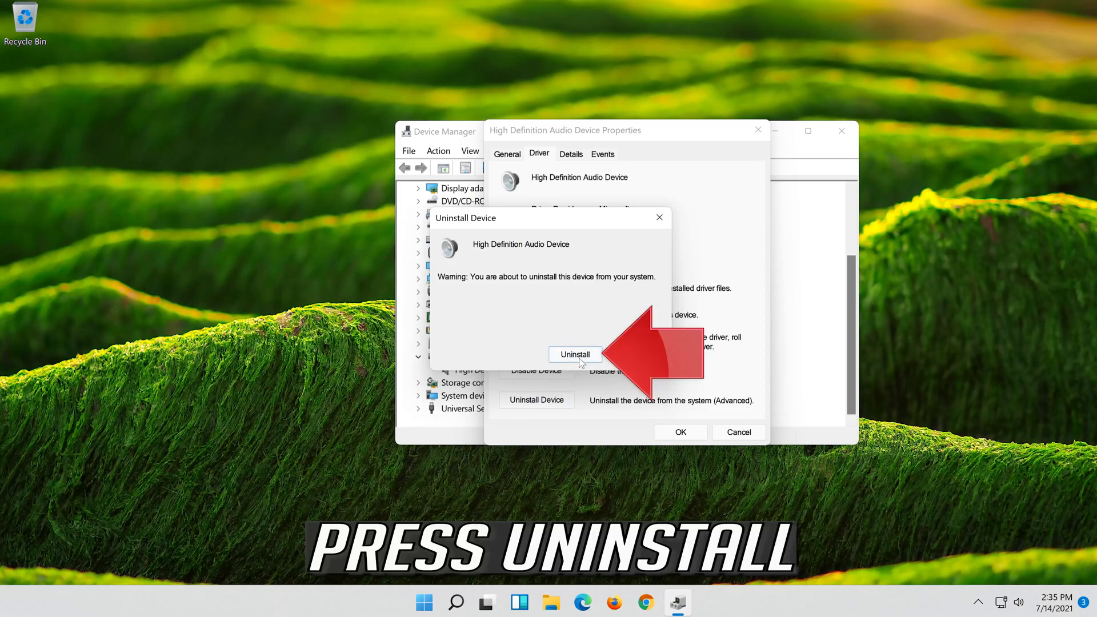
pyautogui.click(574, 354)
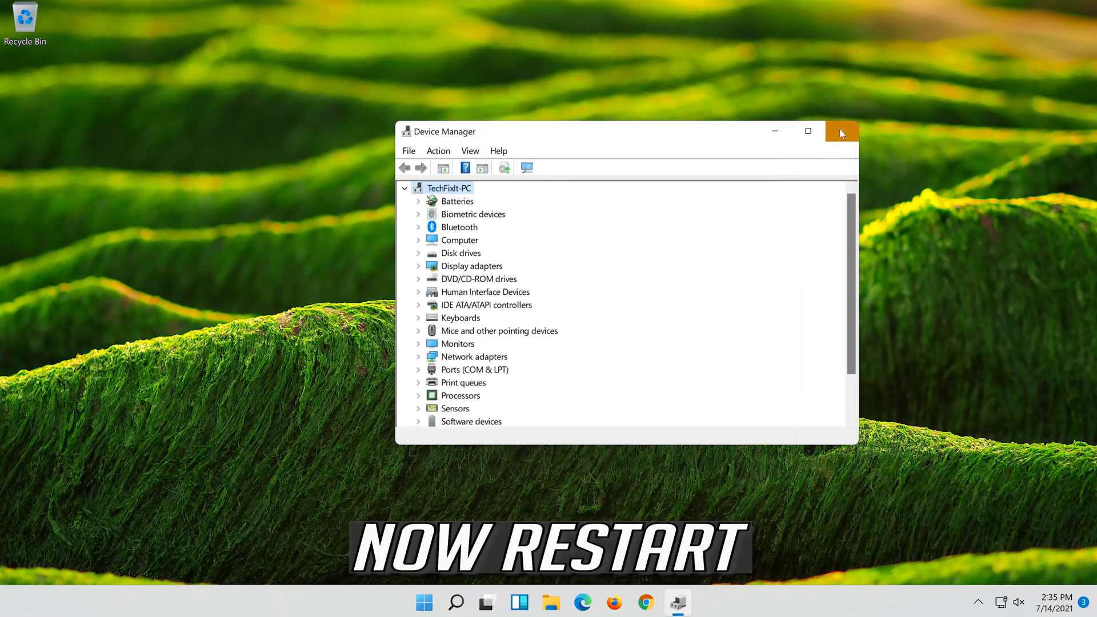
# Step: Close Device Manager and restart the PC from the Start menu
pyautogui.click(843, 132)
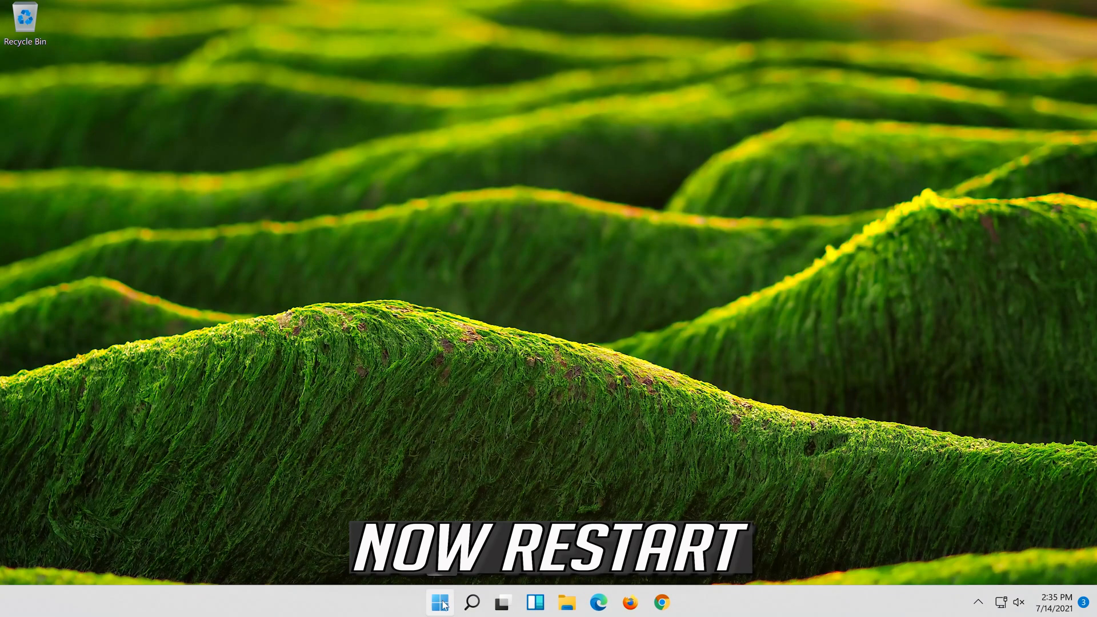
pyautogui.click(439, 602)
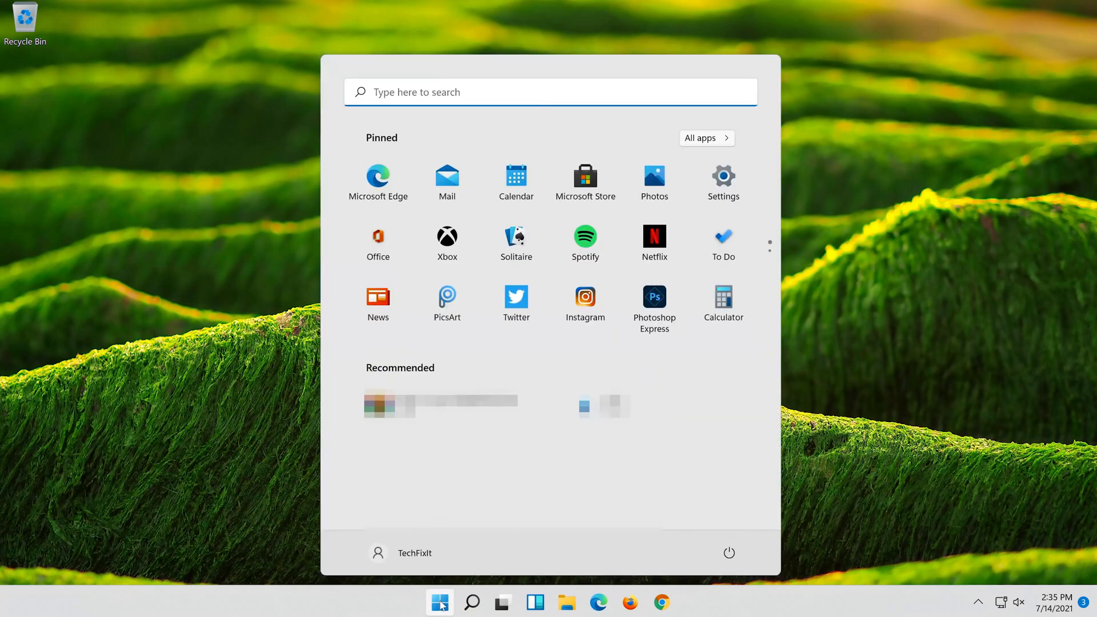
pyautogui.click(728, 553)
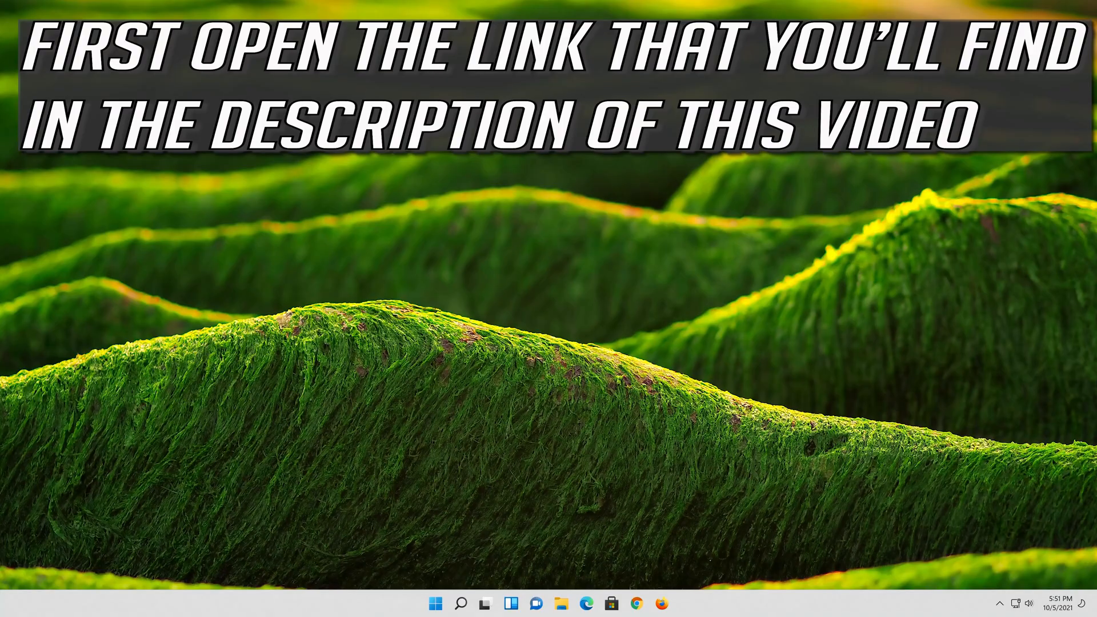
pyautogui.moveTo(675, 602)
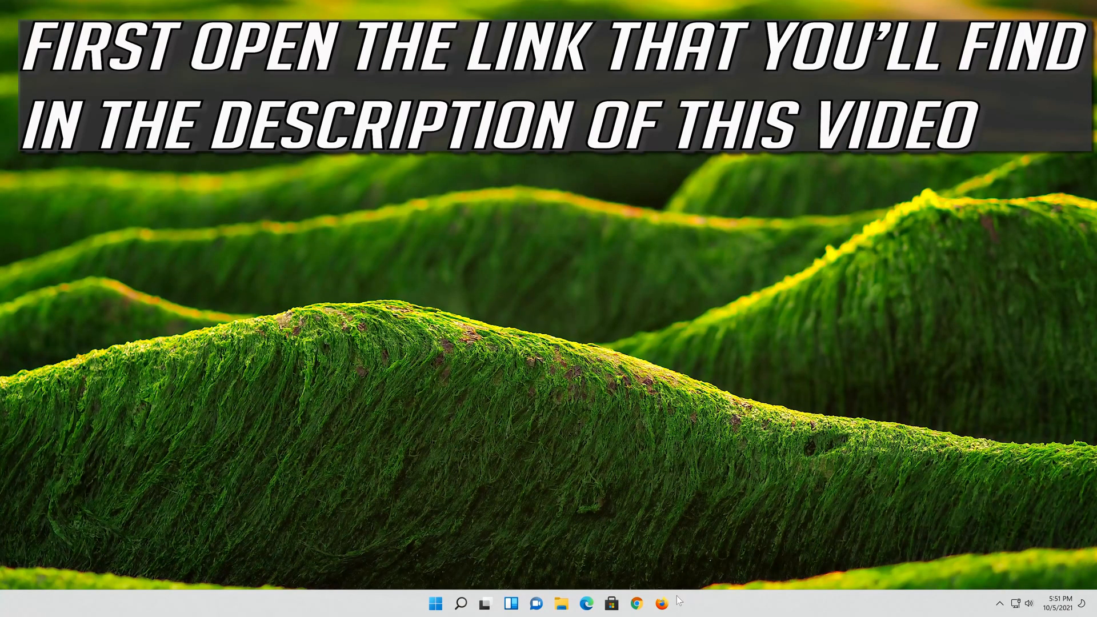
# Step: Download the Windows 11 Media Creation Tool from Microsoft's Download Windows 11 page in Firefox
pyautogui.click(680, 603)
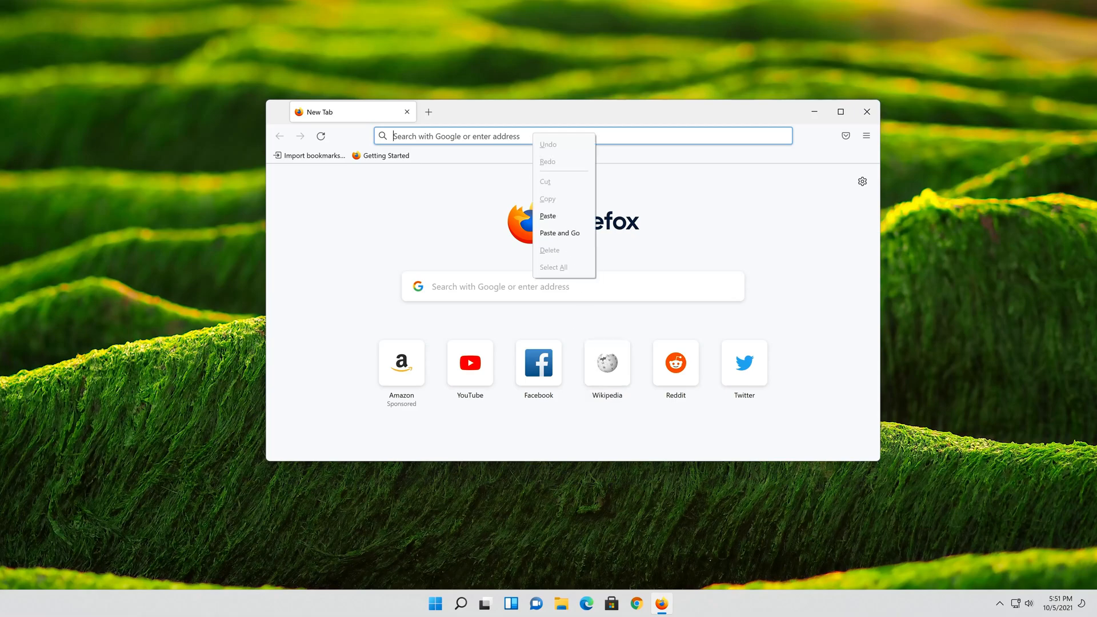
pyautogui.click(560, 233)
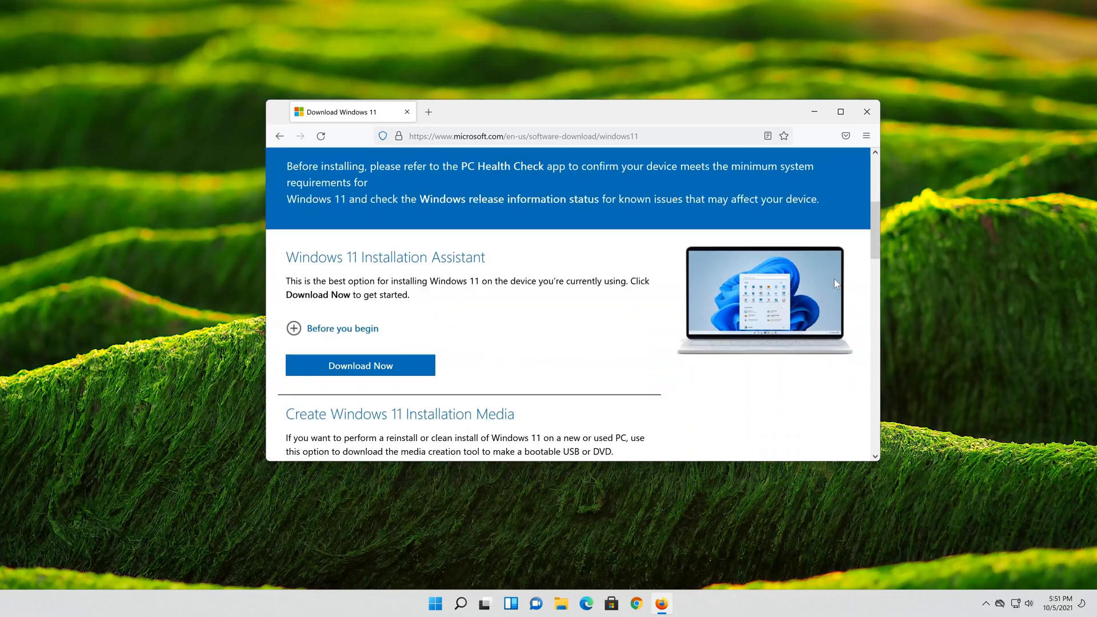
pyautogui.scroll(-3)
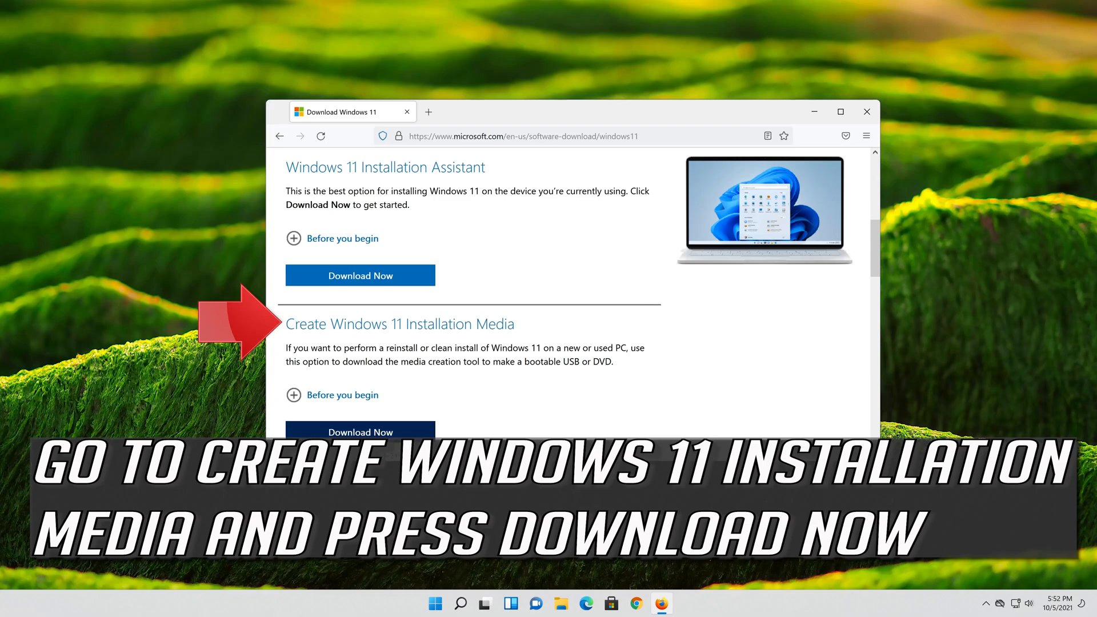
pyautogui.click(360, 432)
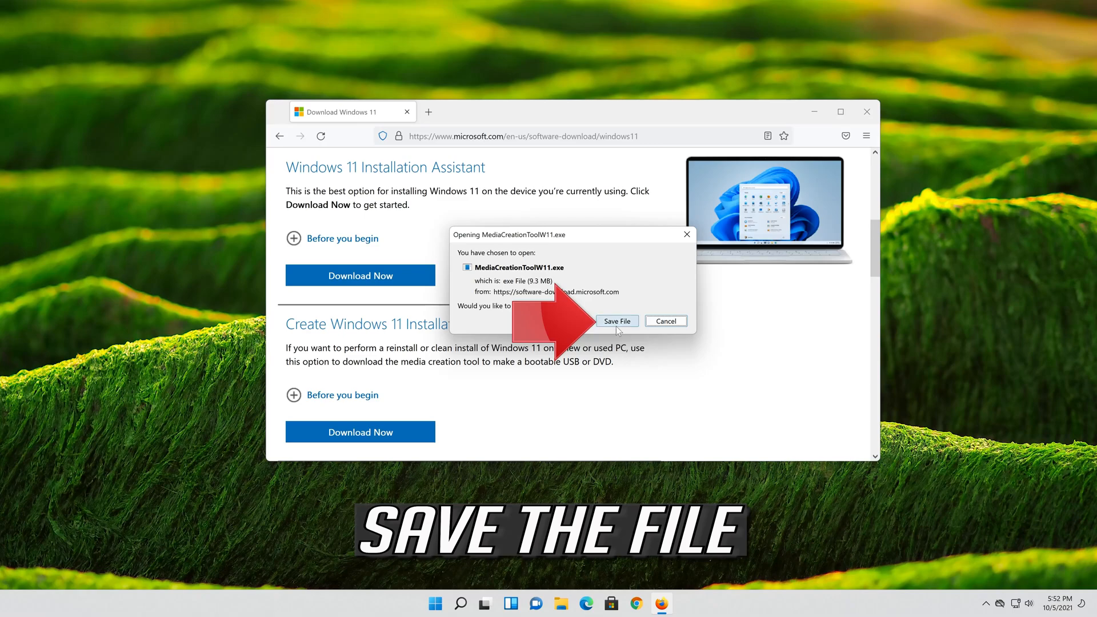
pyautogui.click(617, 320)
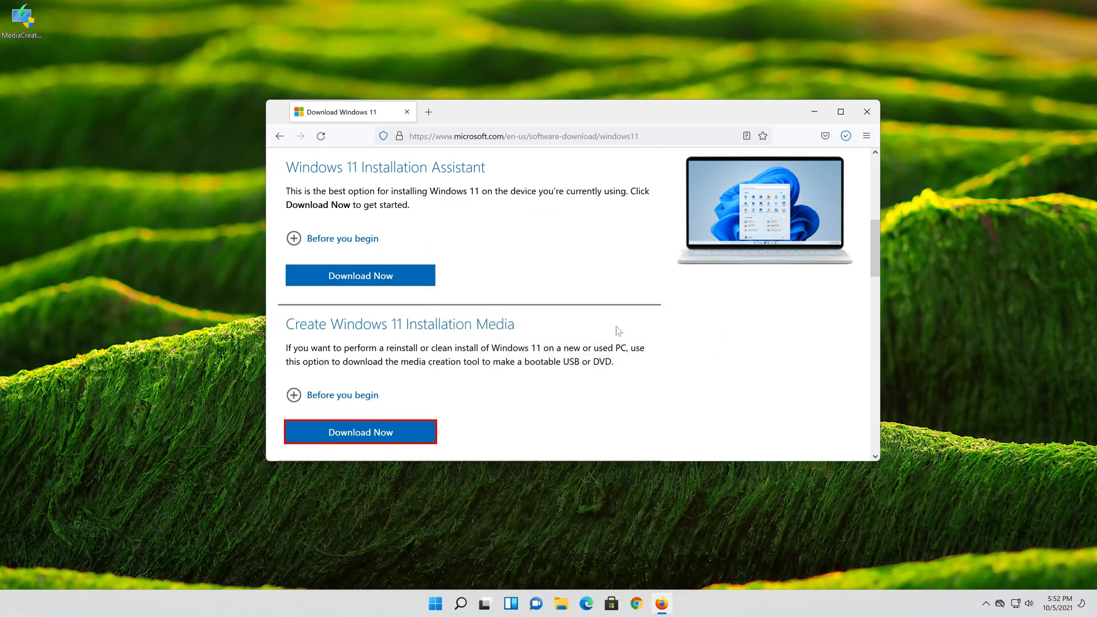
pyautogui.click(360, 432)
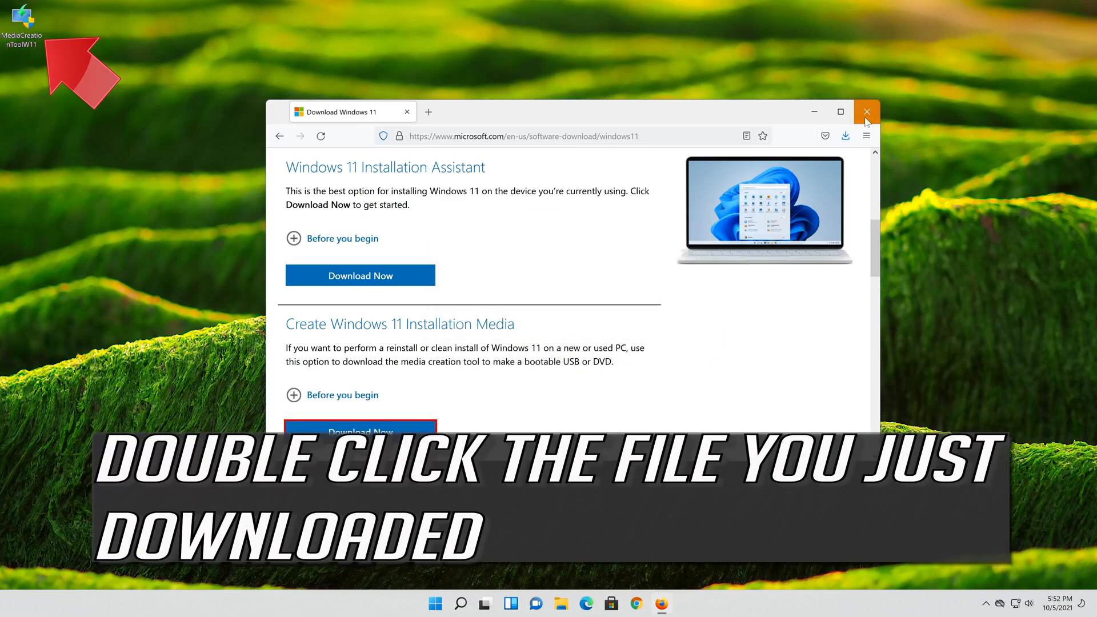
# Step: Close Firefox, run MediaCreationToolW11 with admin permission and accept the license terms
pyautogui.click(867, 112)
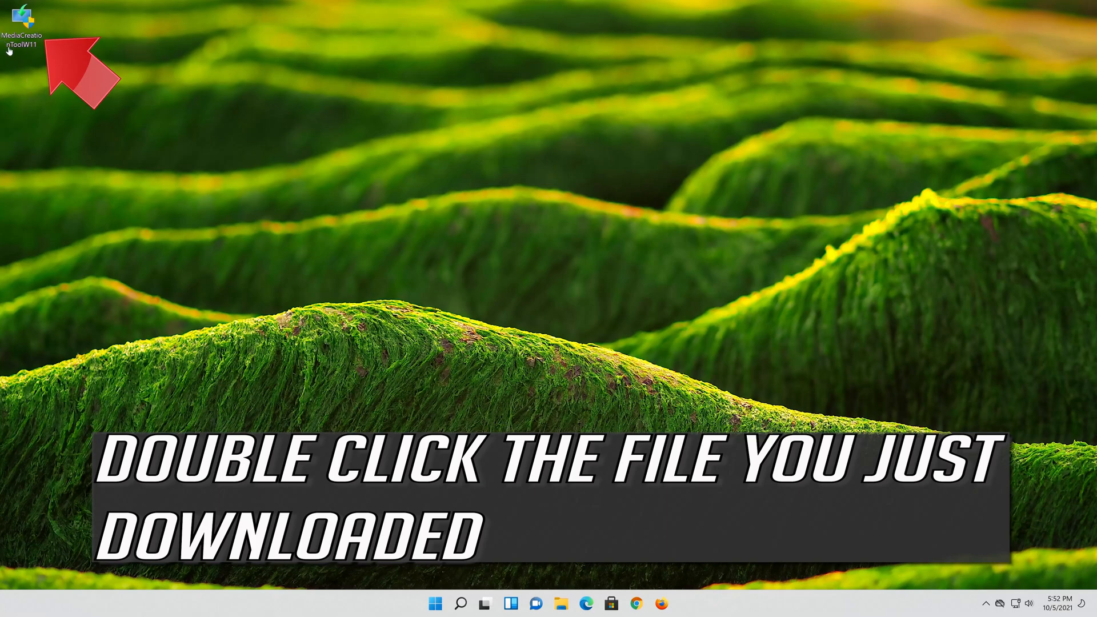
pyautogui.doubleClick(23, 23)
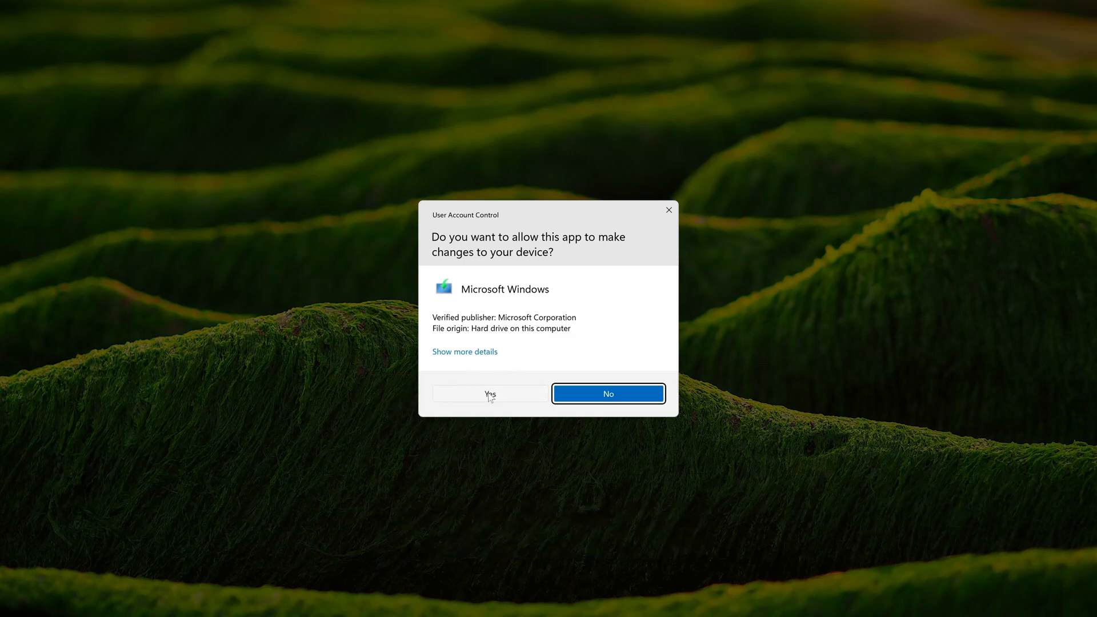
pyautogui.click(490, 393)
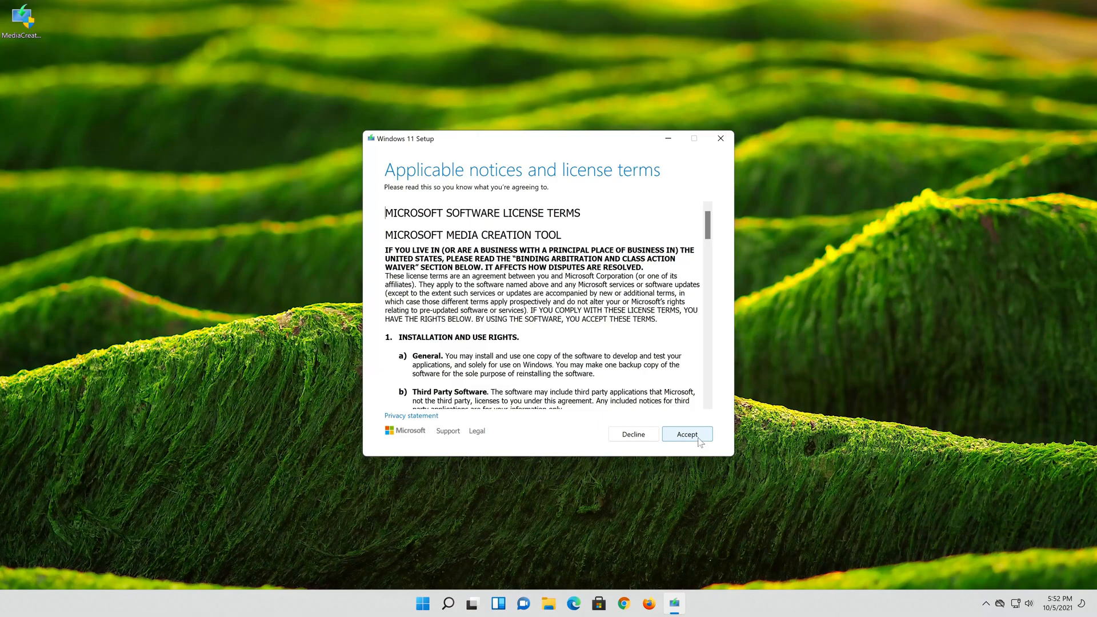
pyautogui.click(687, 435)
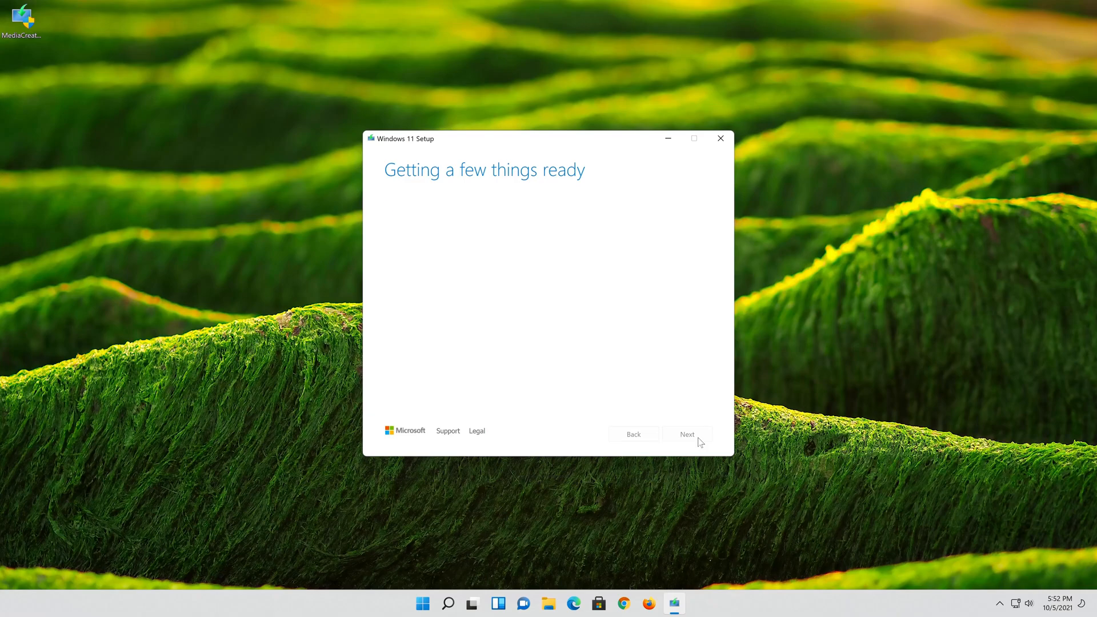
pyautogui.click(687, 434)
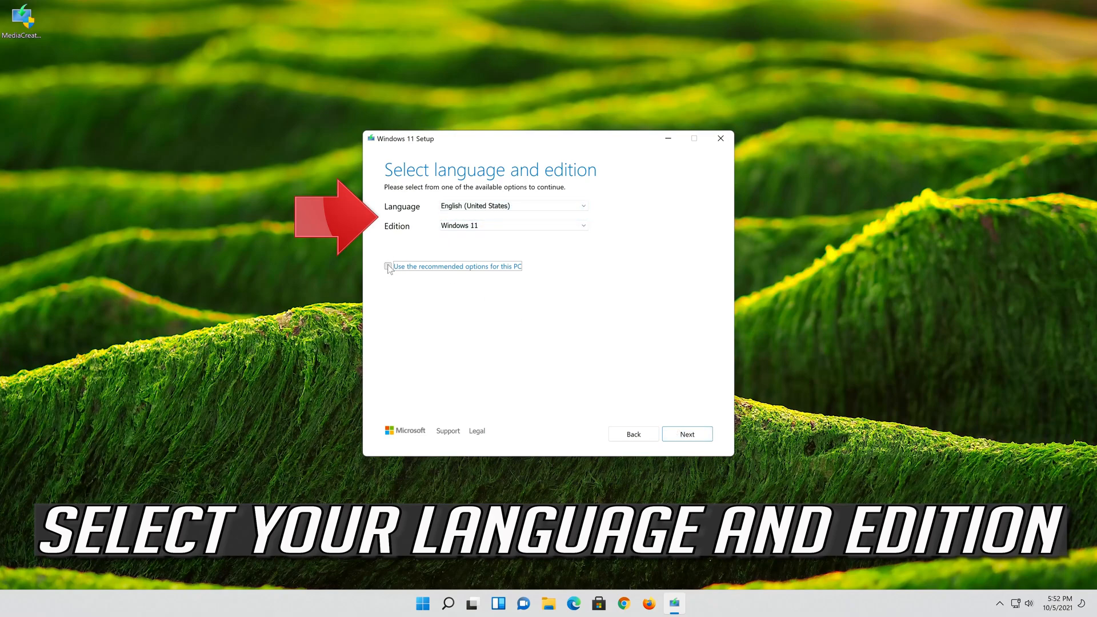
# Step: Keep the recommended language and edition and choose to create an ISO file
pyautogui.click(389, 266)
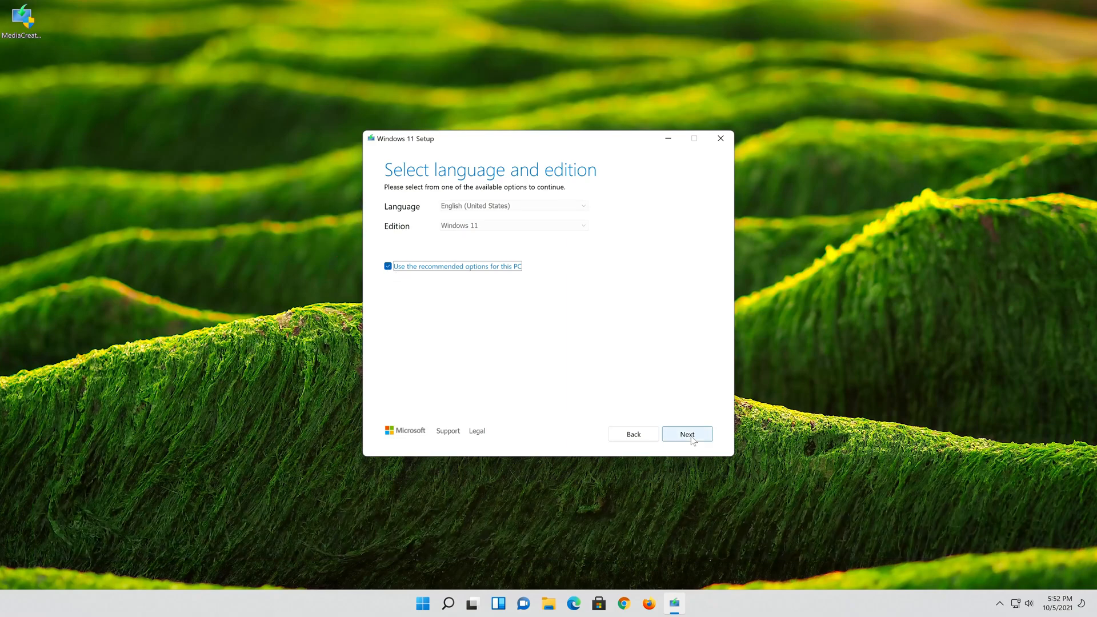
pyautogui.click(686, 434)
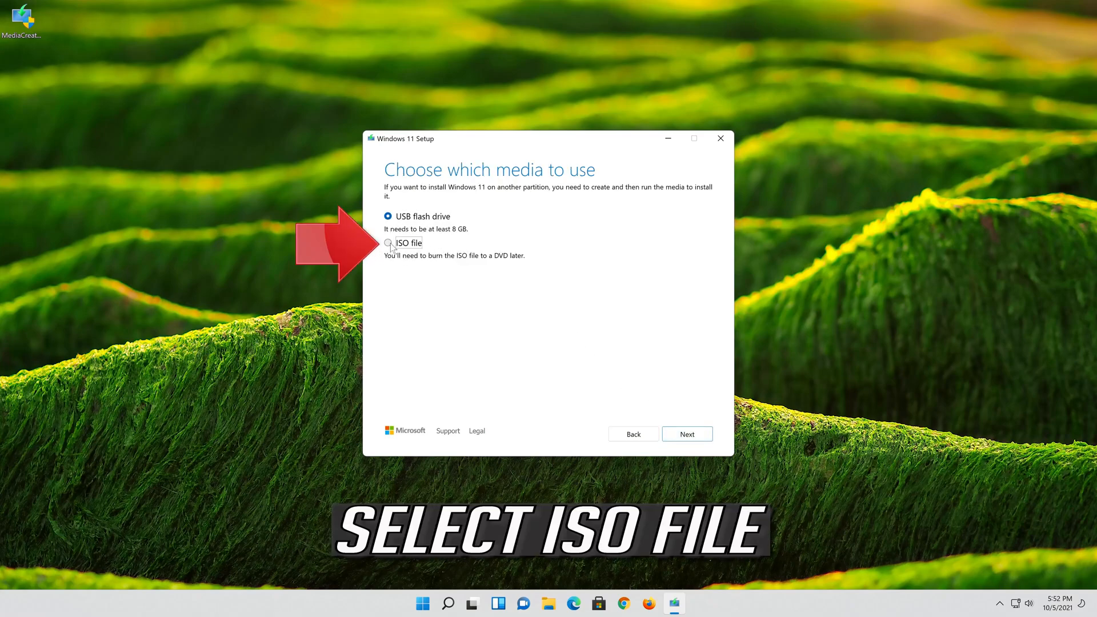
pyautogui.click(387, 242)
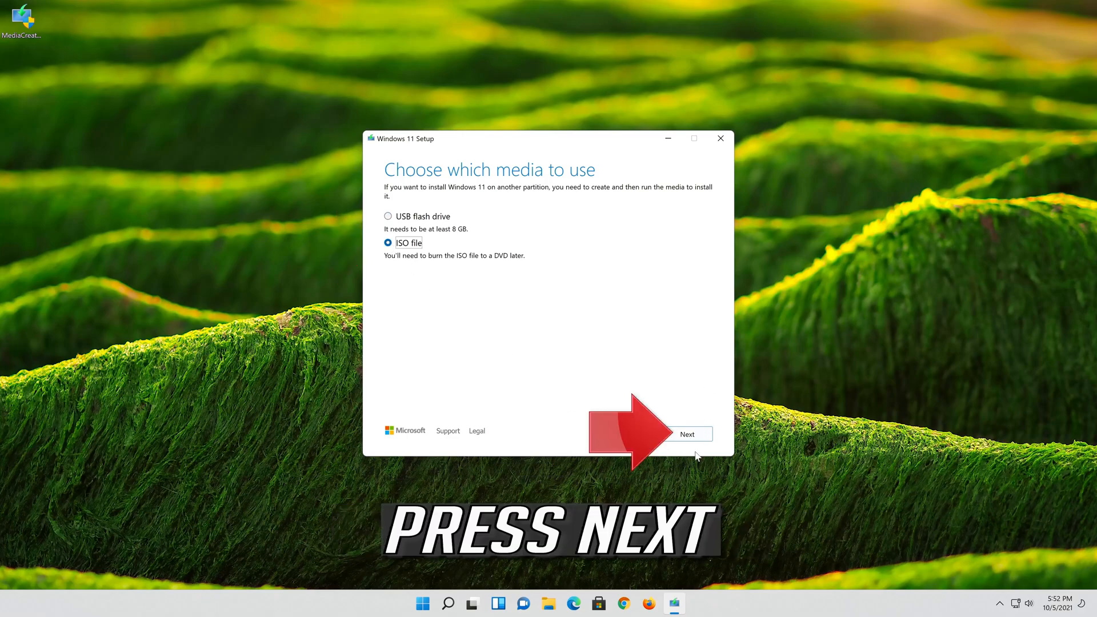
pyautogui.click(687, 434)
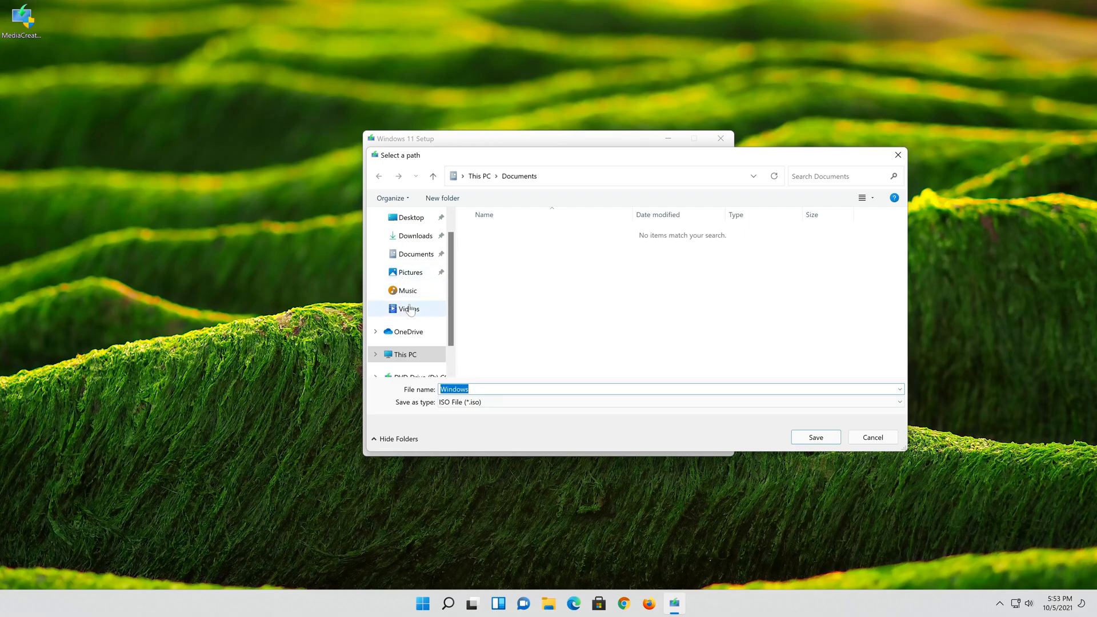
# Step: Save the ISO to the Desktop as 'Windows 11', then finish once it is created
pyautogui.click(410, 217)
pyautogui.write(' 11')
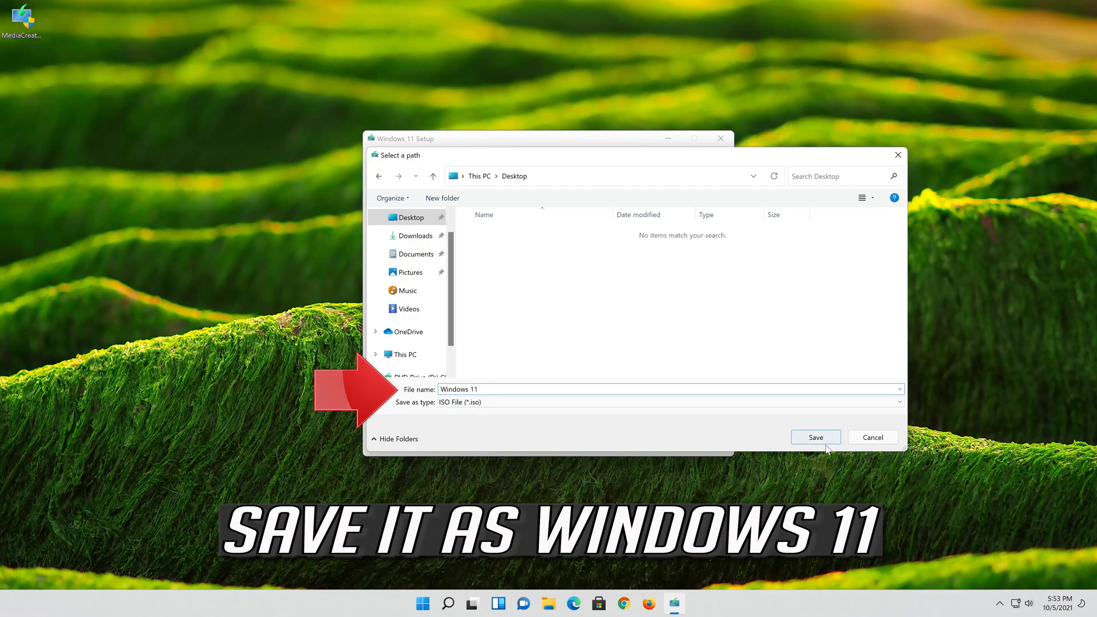
pyautogui.click(815, 438)
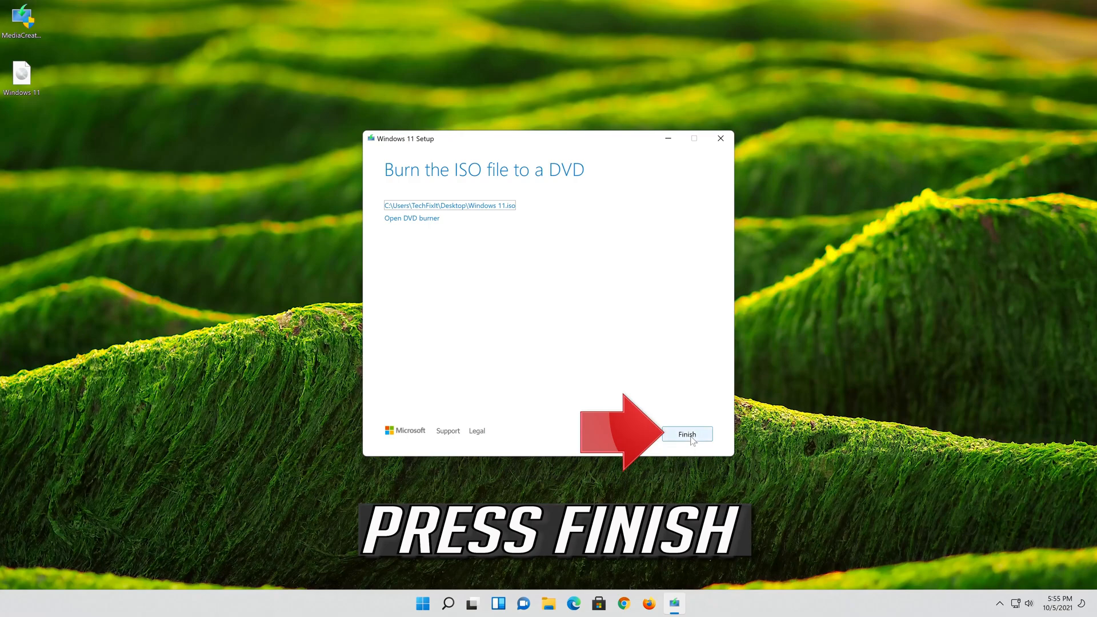
pyautogui.click(687, 434)
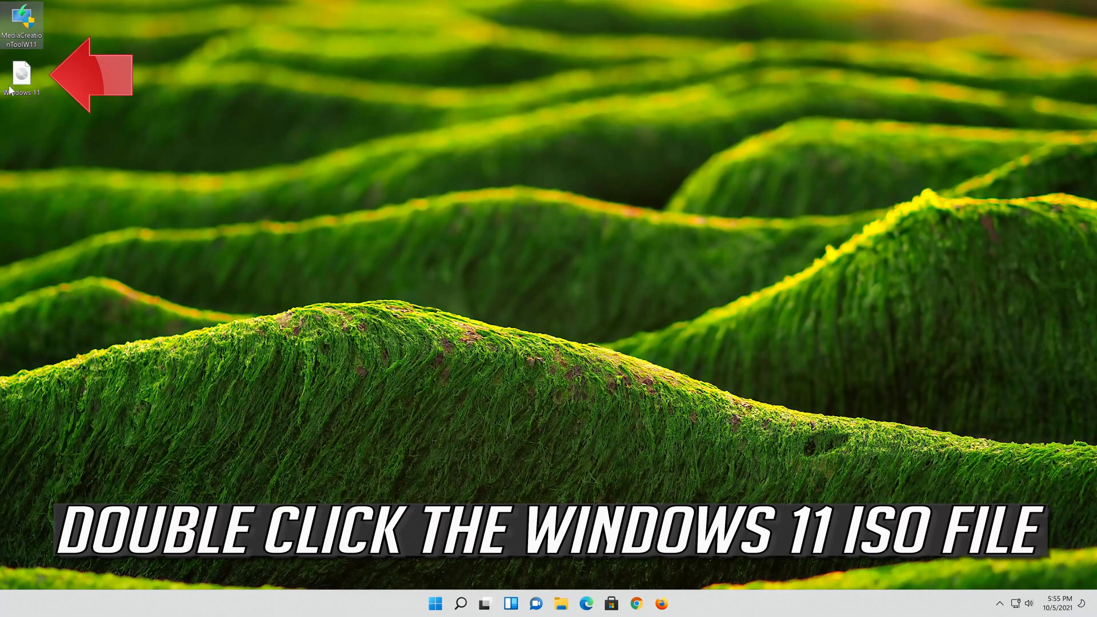
pyautogui.moveTo(21, 72)
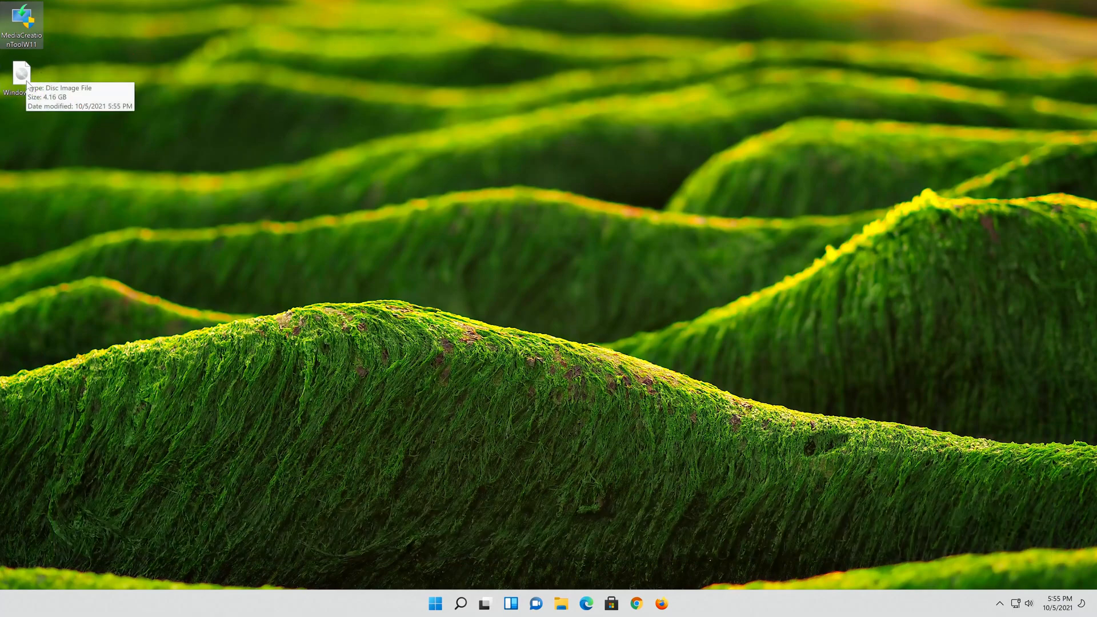
# Step: Mount the Windows 11 ISO from the desktop and run its setup with UAC permission
pyautogui.click(559, 604)
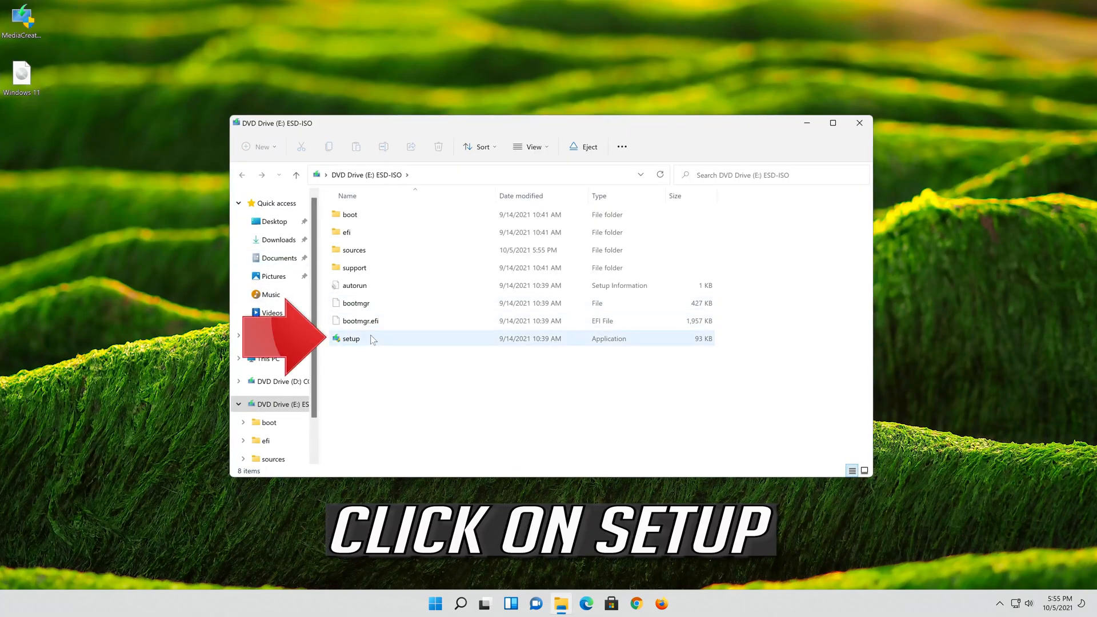
pyautogui.moveTo(383, 338)
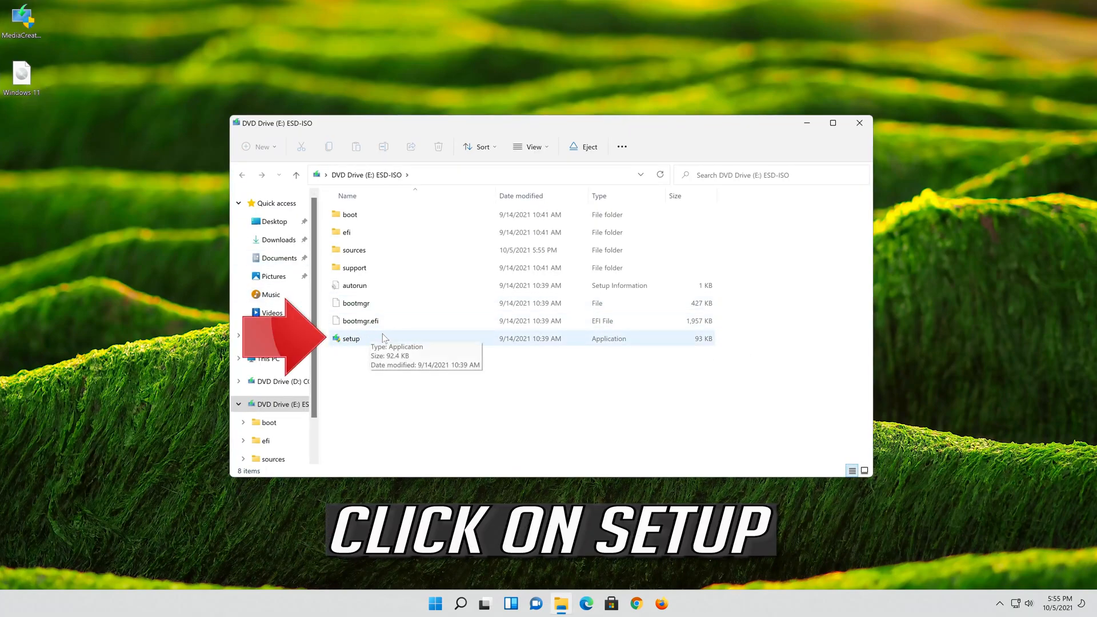
pyautogui.doubleClick(351, 339)
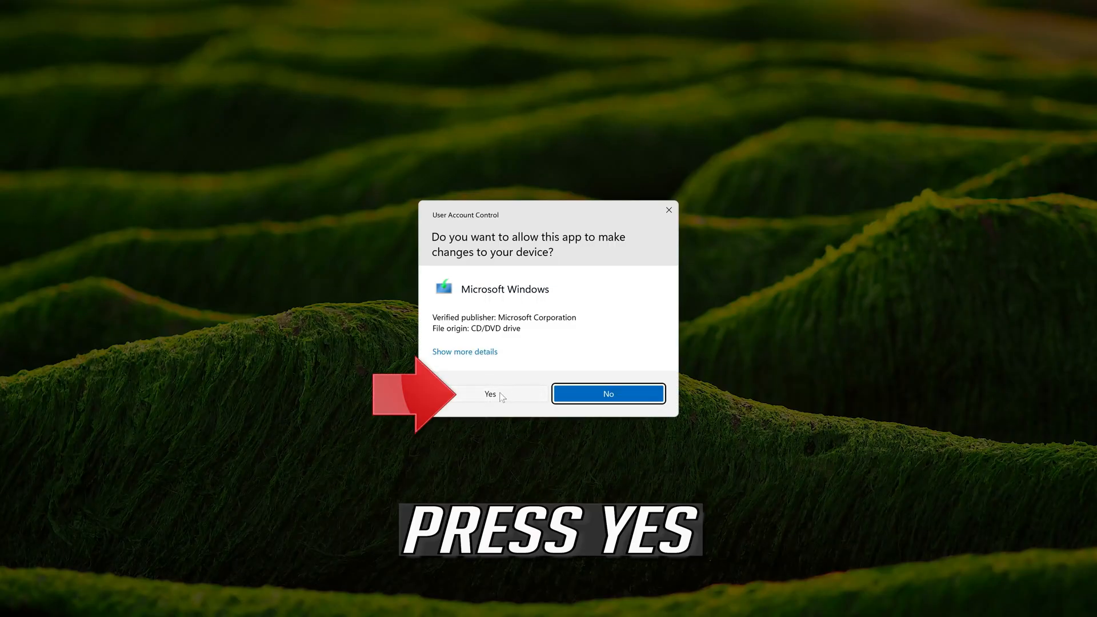
pyautogui.click(490, 393)
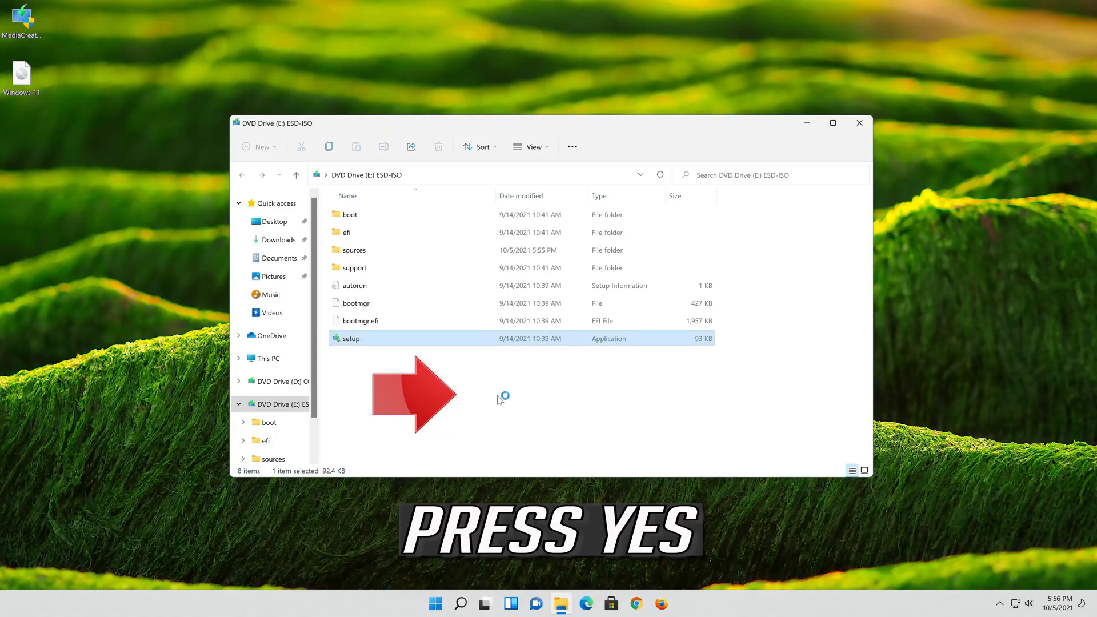
pyautogui.doubleClick(349, 339)
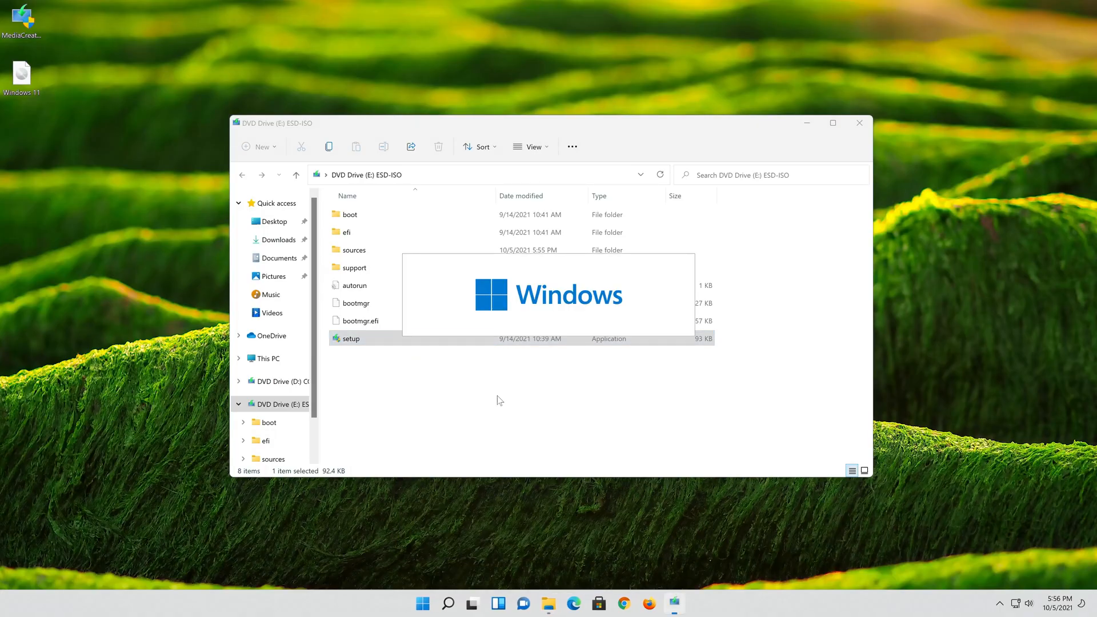
pyautogui.doubleClick(349, 338)
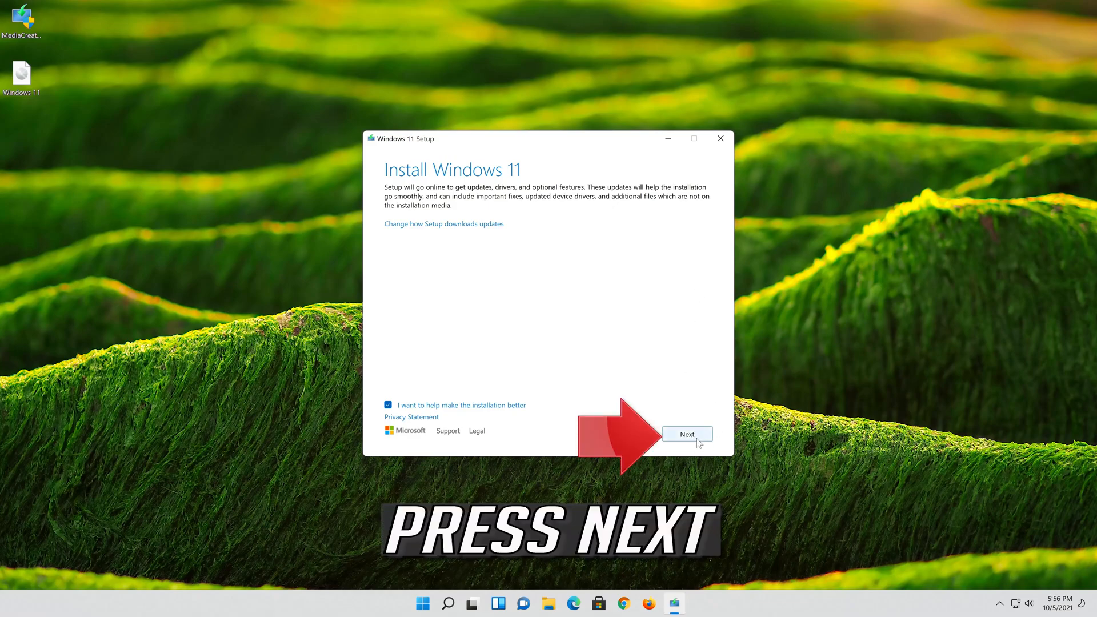
# Step: Proceed through Windows 11 Setup, accept the license and review what to keep
pyautogui.click(686, 434)
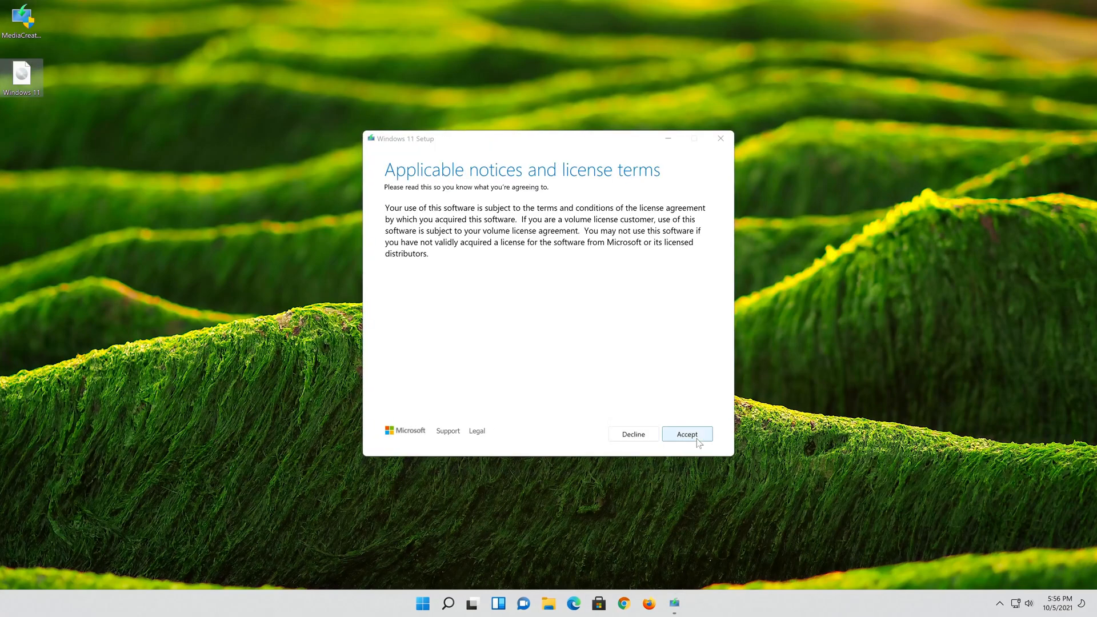
pyautogui.click(687, 434)
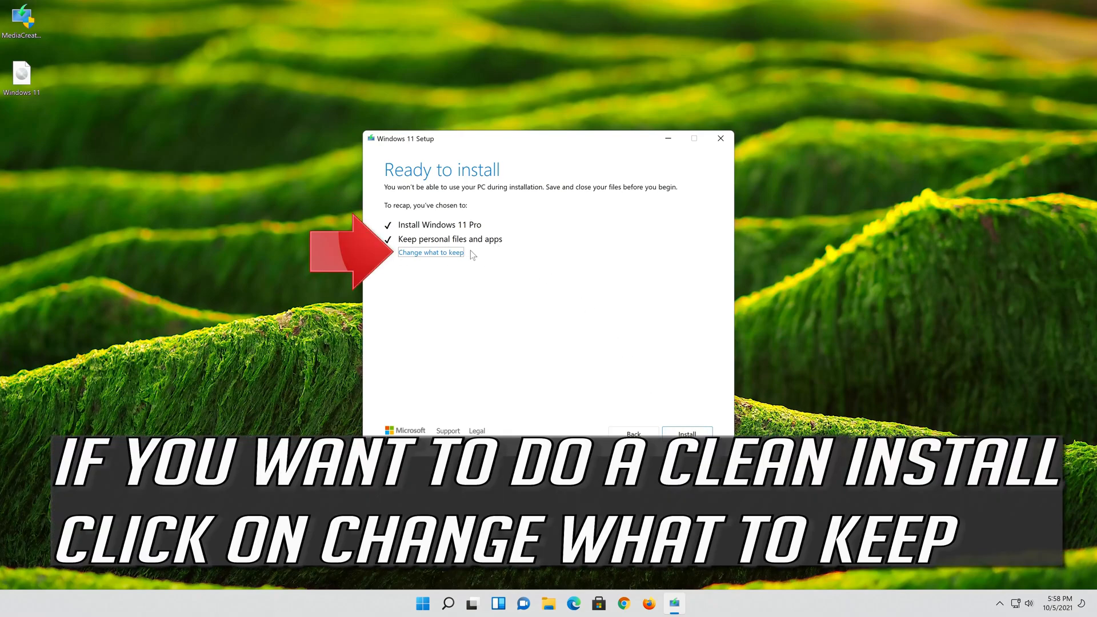
pyautogui.click(431, 252)
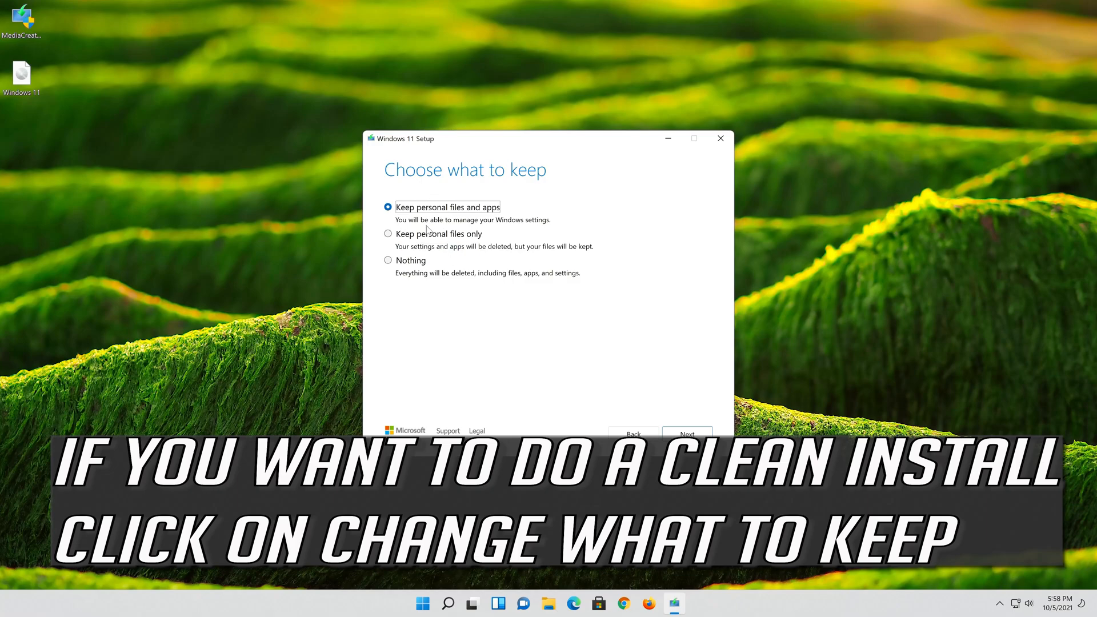
pyautogui.moveTo(425, 251)
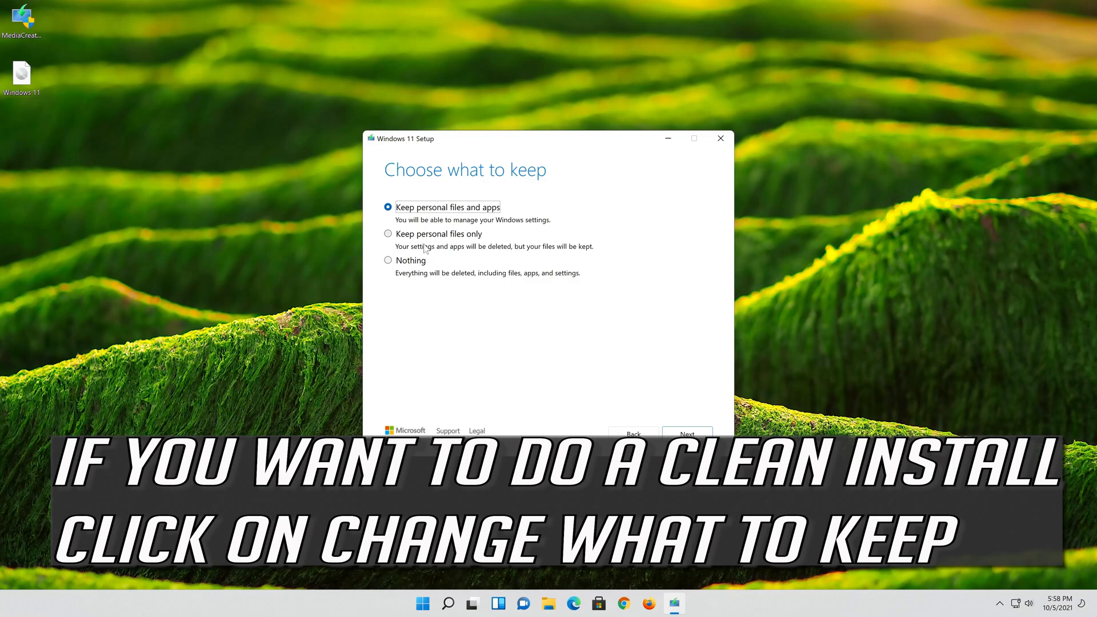
# Step: Keep personal files and apps and begin installing Windows 11 Pro
pyautogui.click(687, 434)
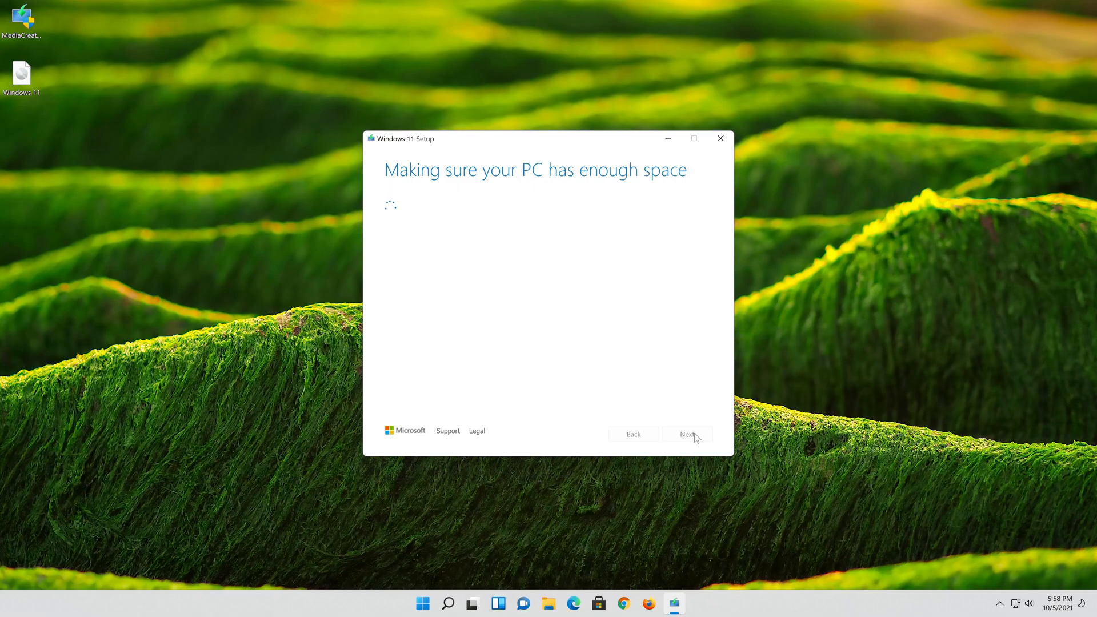
pyautogui.click(686, 434)
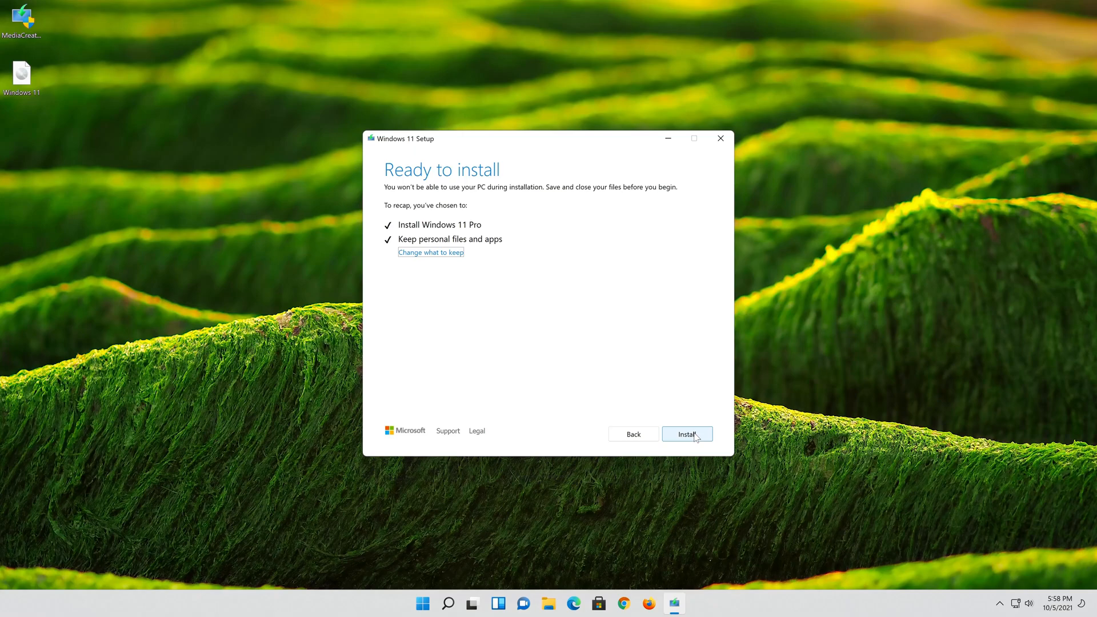
pyautogui.click(687, 434)
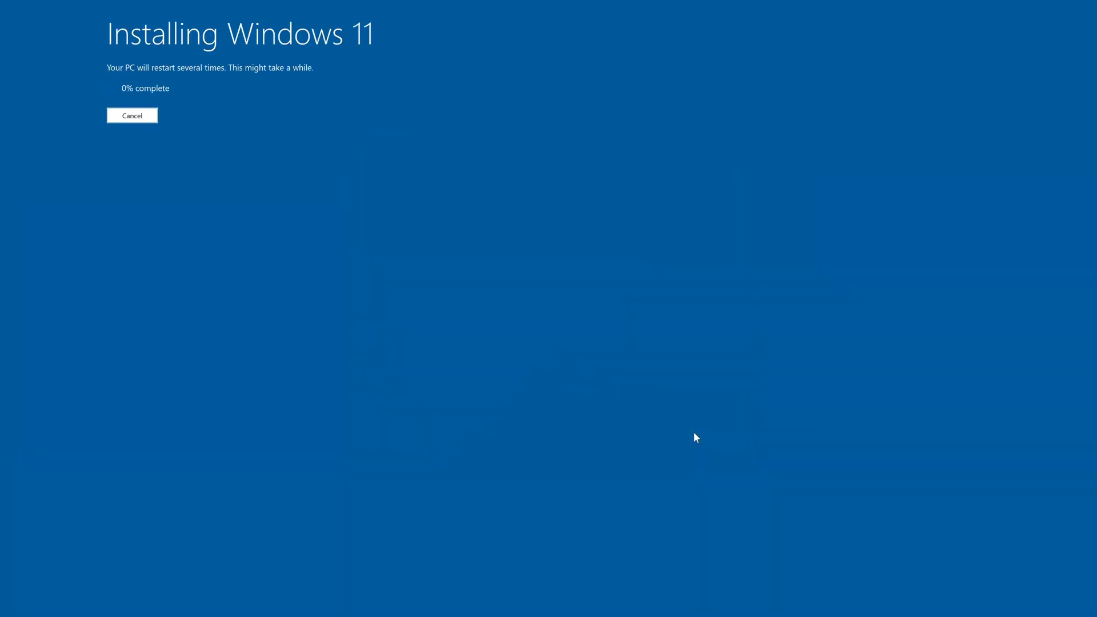